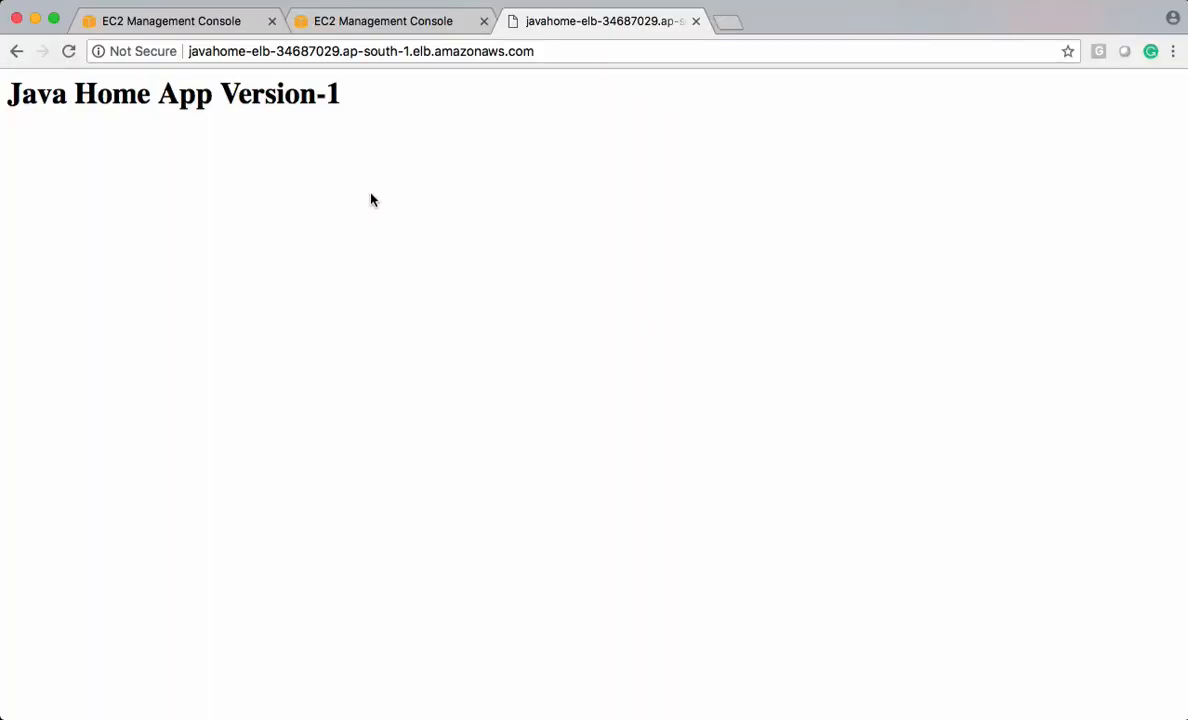
Step: Show javahome-asg's Instances list and highlight its instance's launch configuration javahome-lc
{"action": "left_click", "coordinate": [170, 20]}
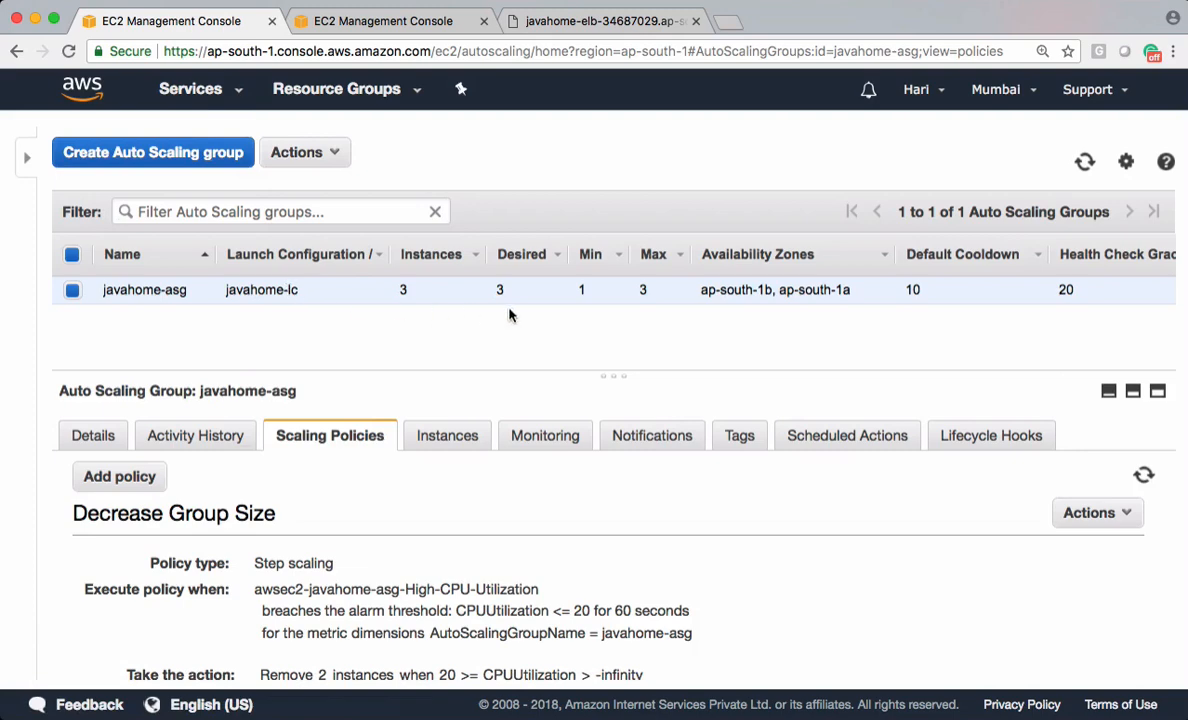
{"action": "mouse_move", "coordinate": [576, 304]}
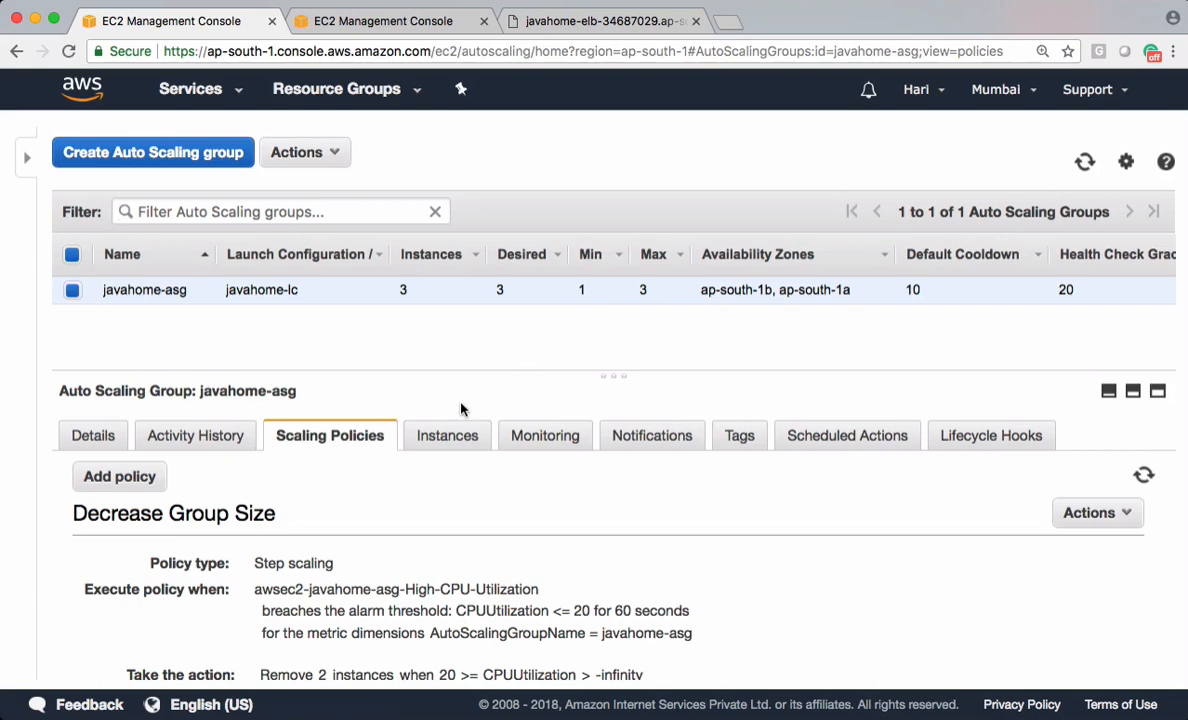
{"action": "left_click", "coordinate": [446, 436]}
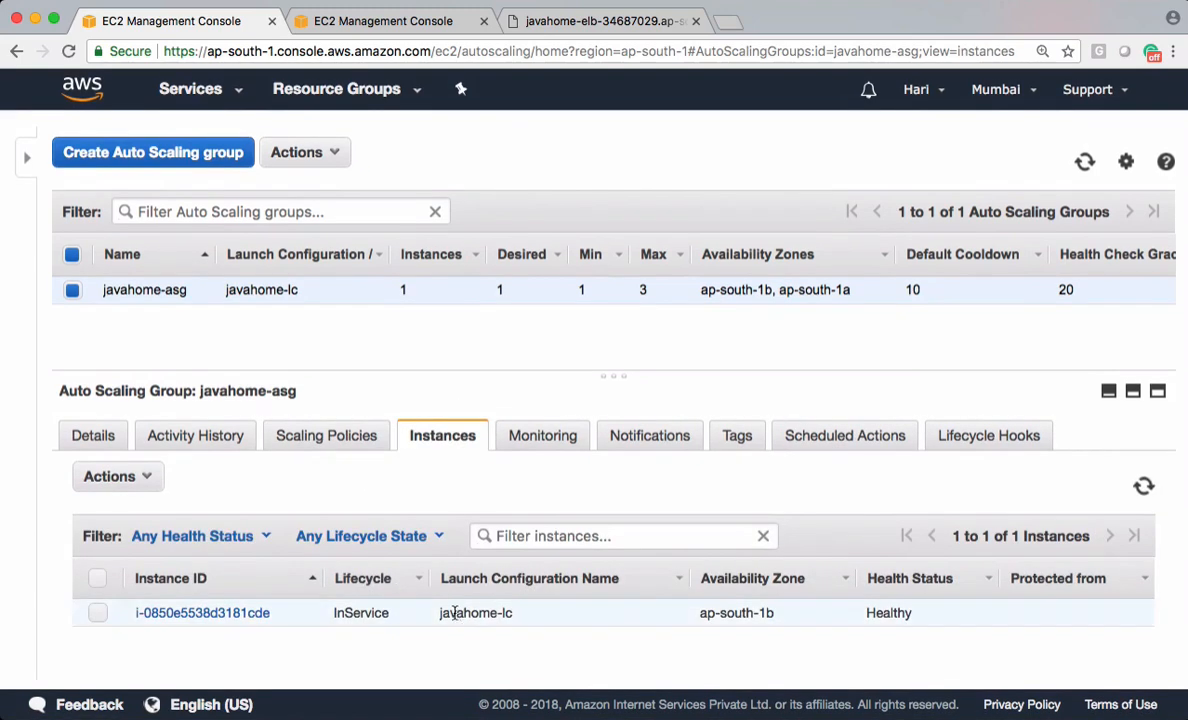
{"action": "double_click", "coordinate": [472, 612]}
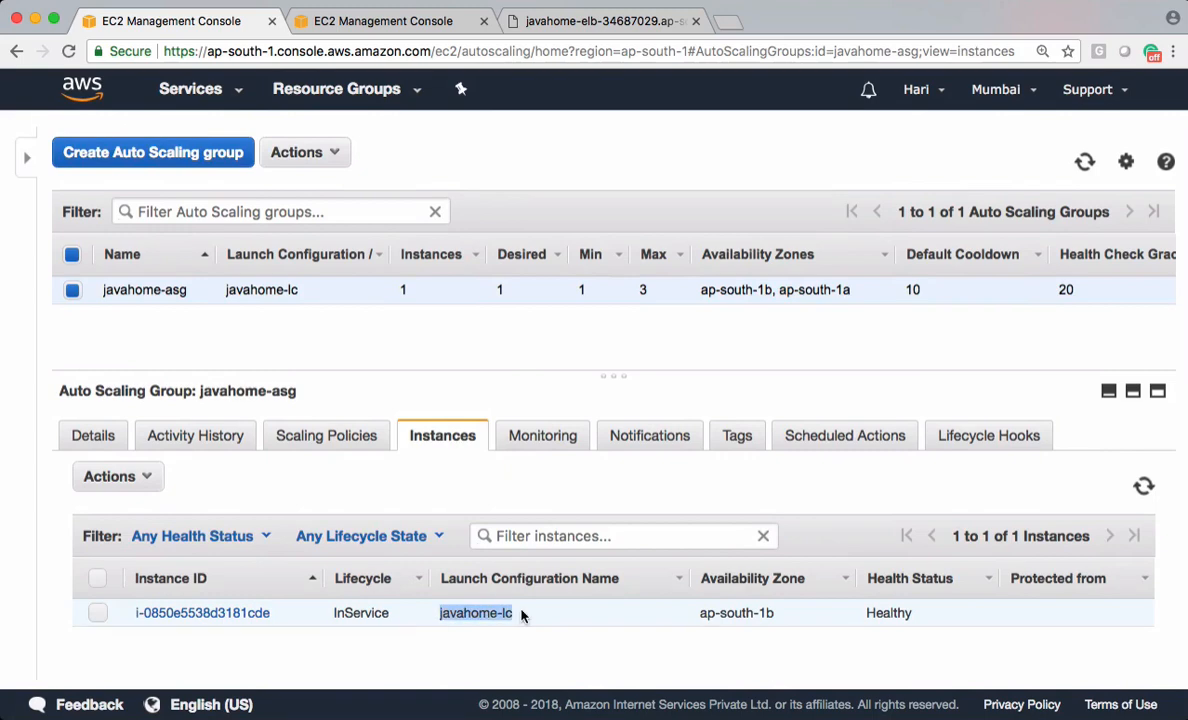
{"action": "left_click", "coordinate": [98, 612]}
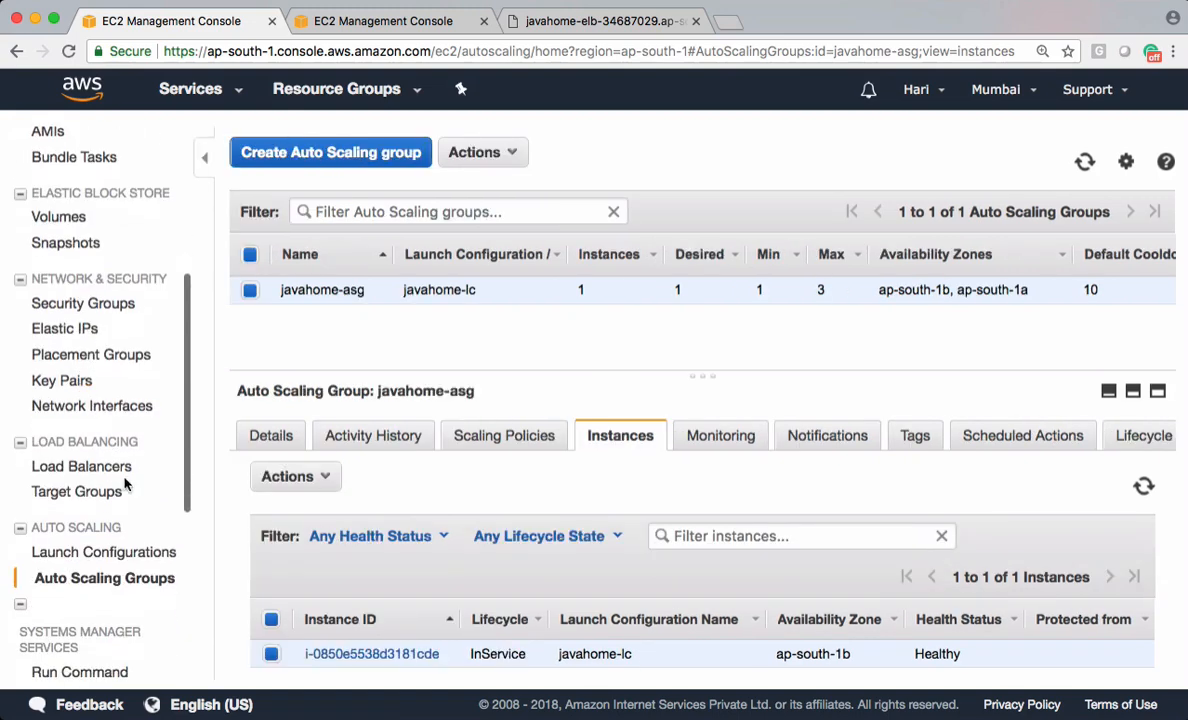
Step: List the launch configurations and show the actions available for javahome-lc
{"action": "left_click", "coordinate": [102, 552]}
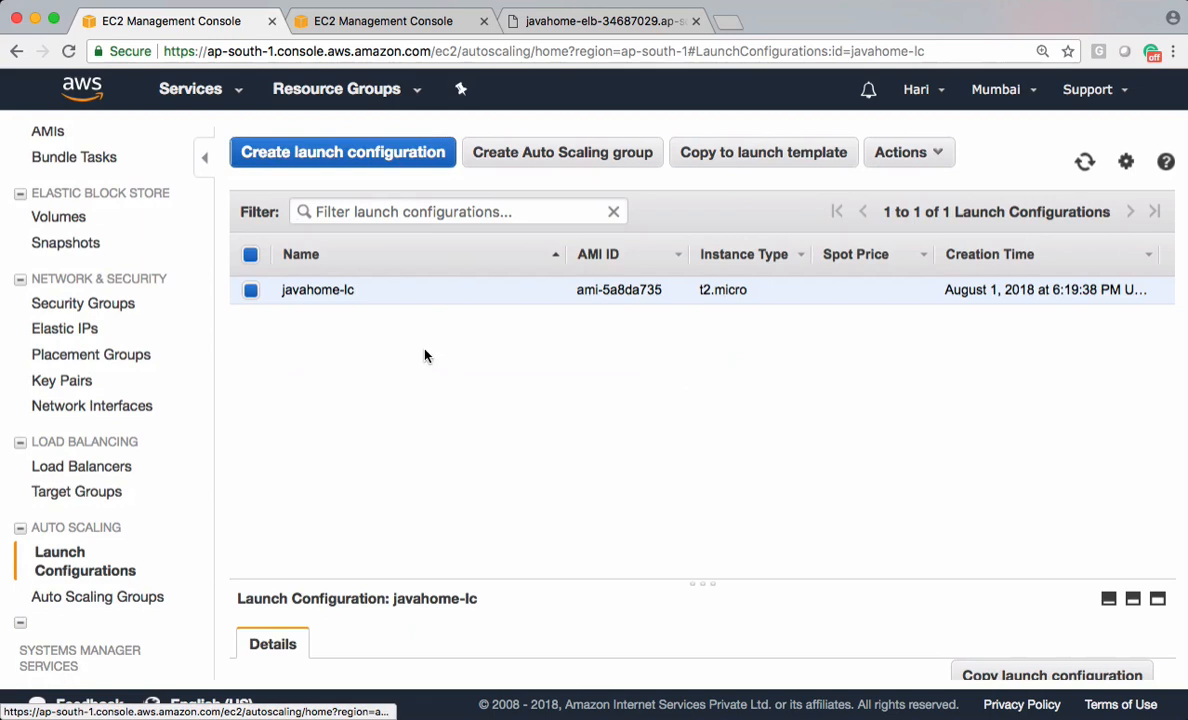
{"action": "mouse_move", "coordinate": [436, 296]}
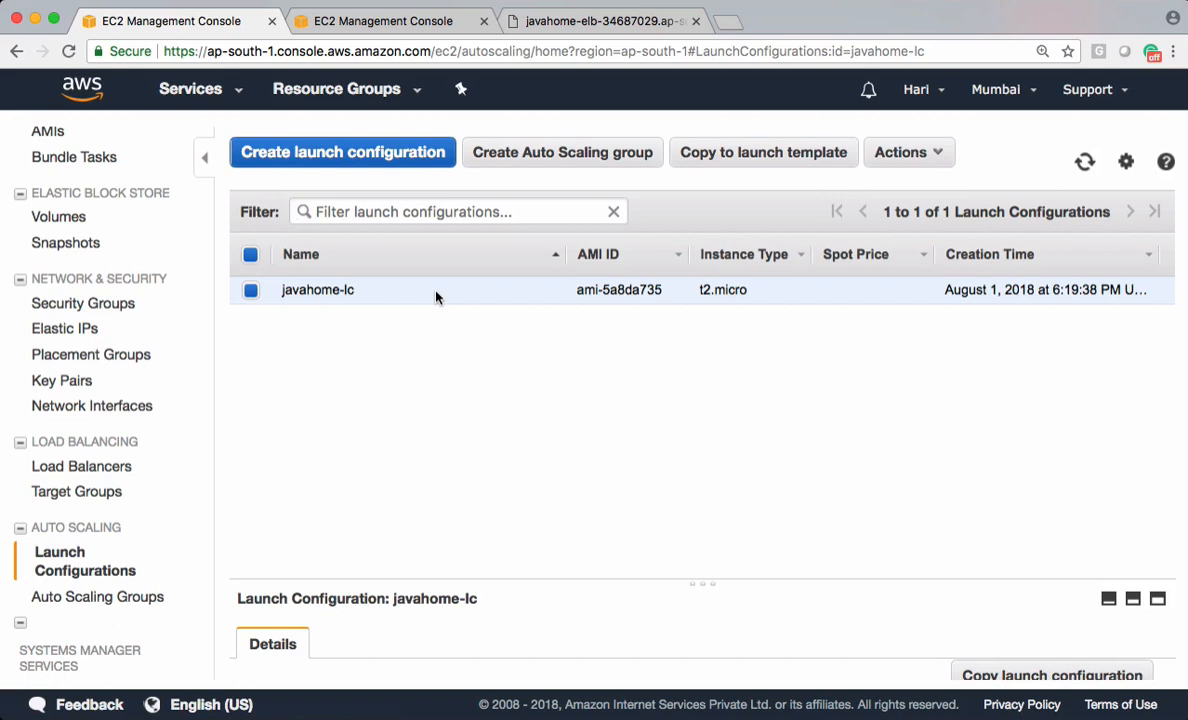
{"action": "mouse_move", "coordinate": [906, 156]}
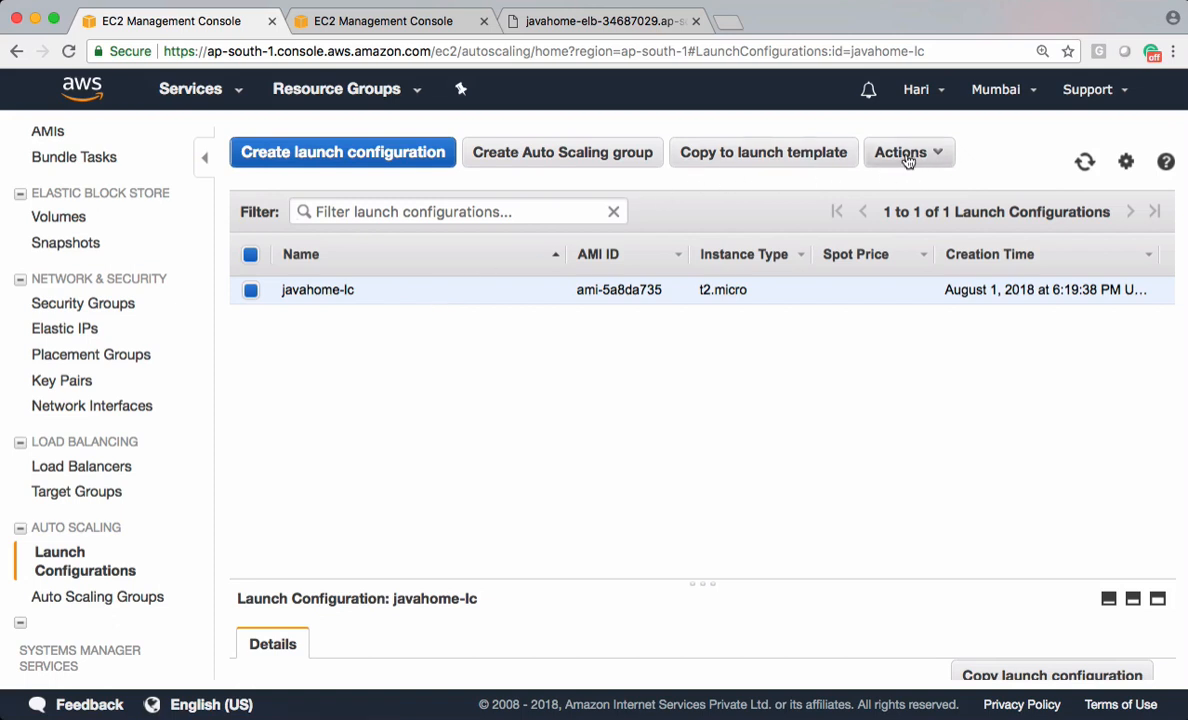
{"action": "left_click", "coordinate": [908, 152]}
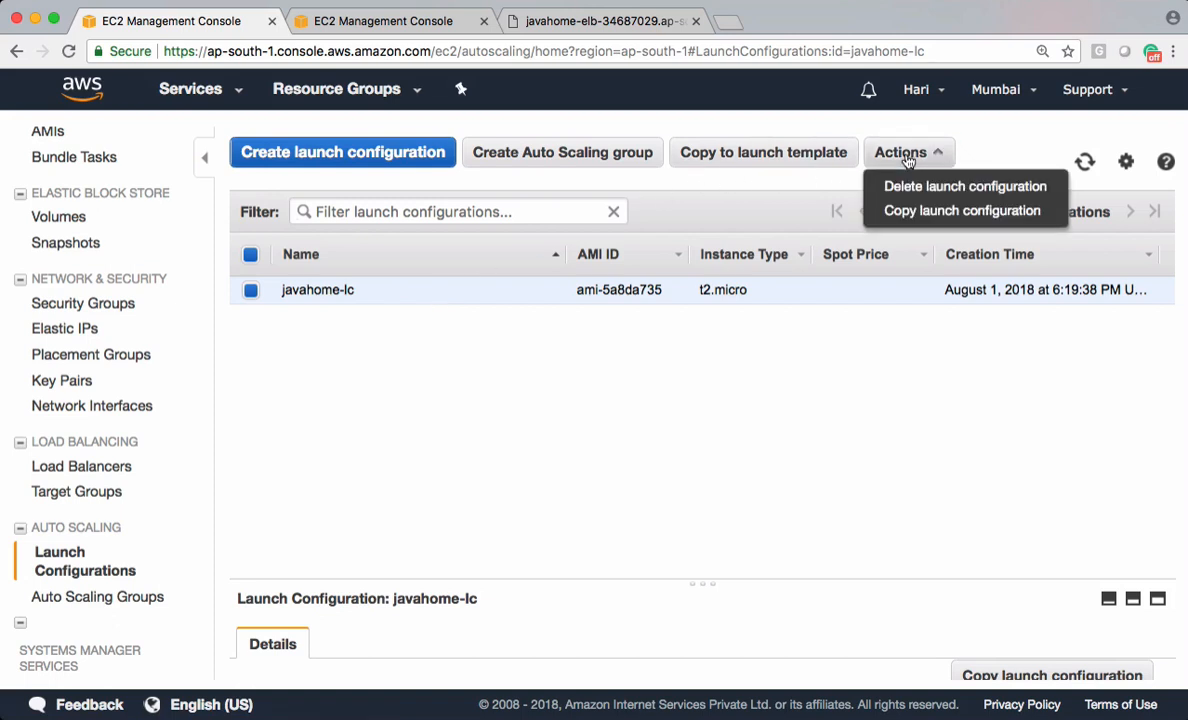
{"action": "mouse_move", "coordinate": [962, 210]}
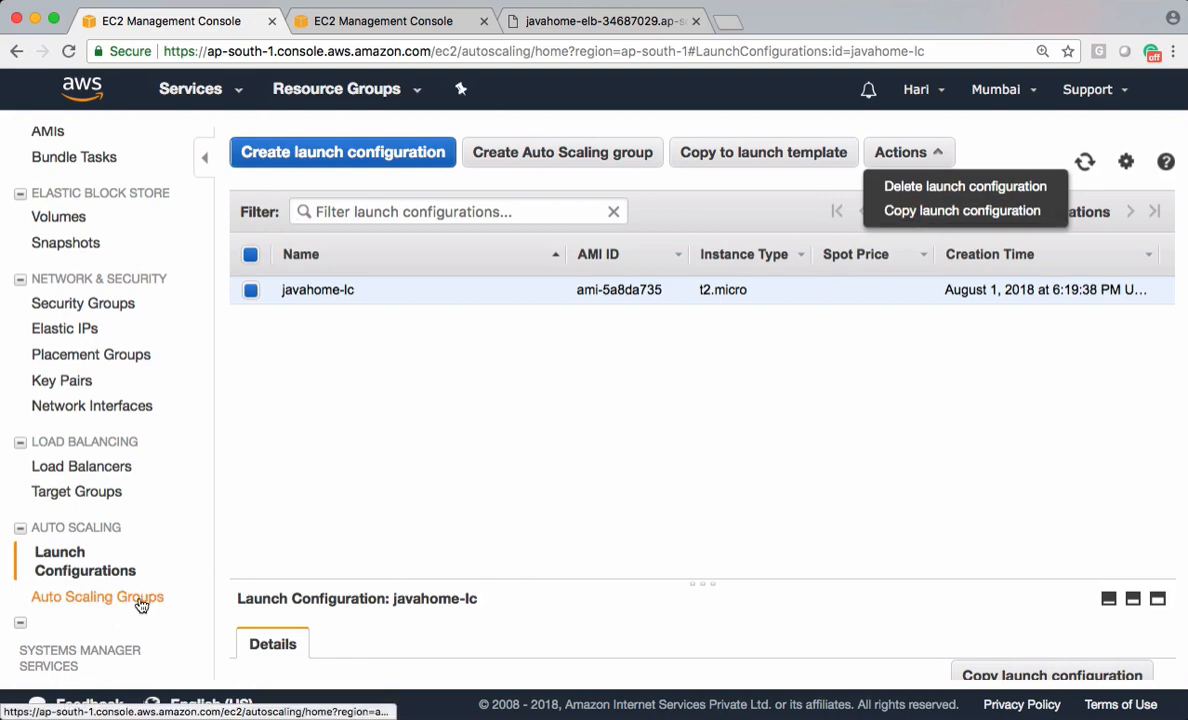
{"action": "left_click", "coordinate": [96, 596]}
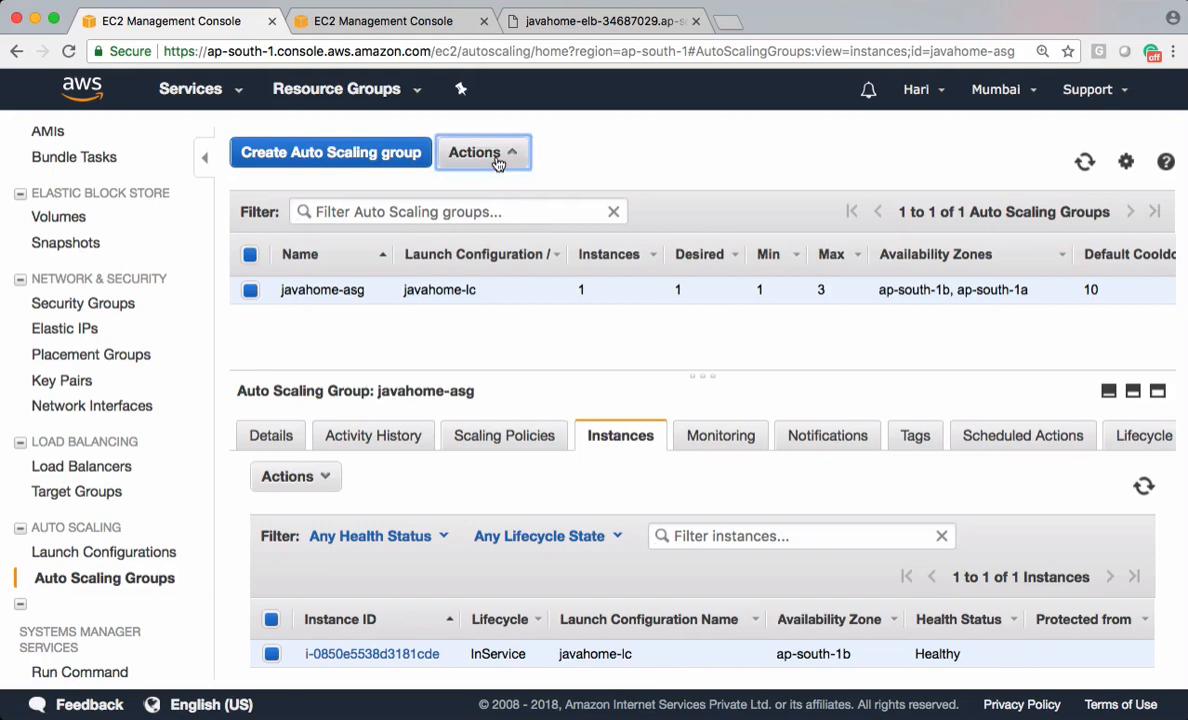
{"action": "left_click", "coordinate": [272, 436]}
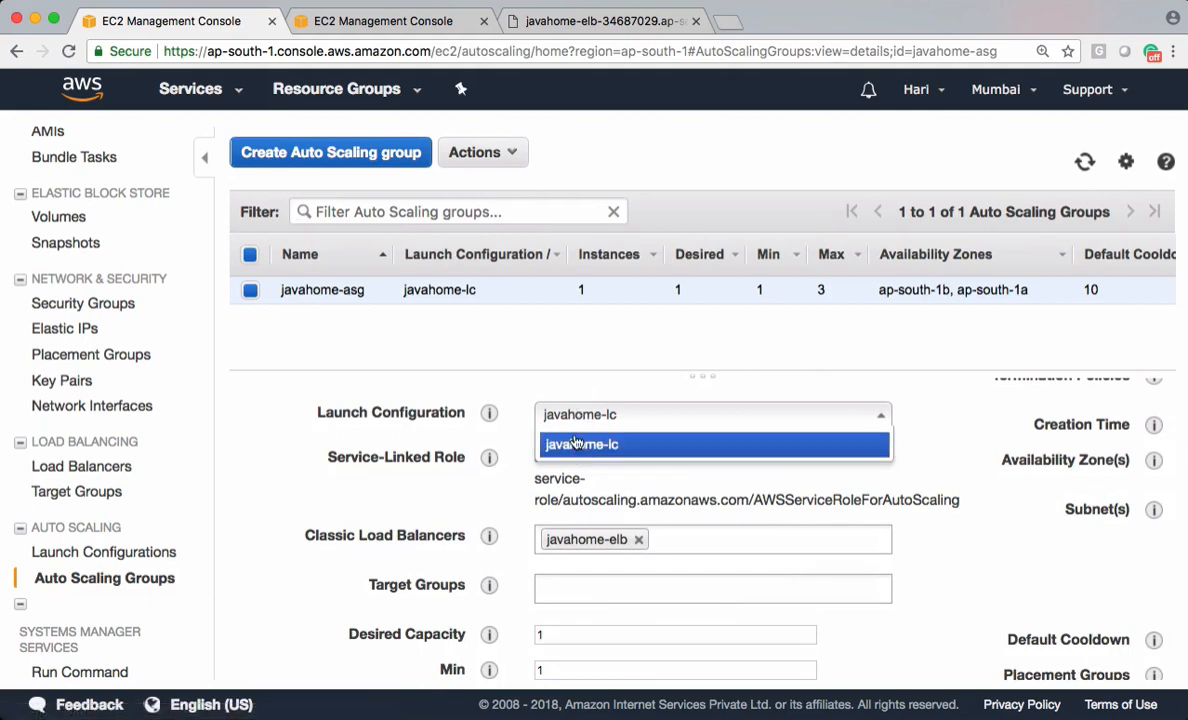
{"action": "left_click", "coordinate": [580, 444]}
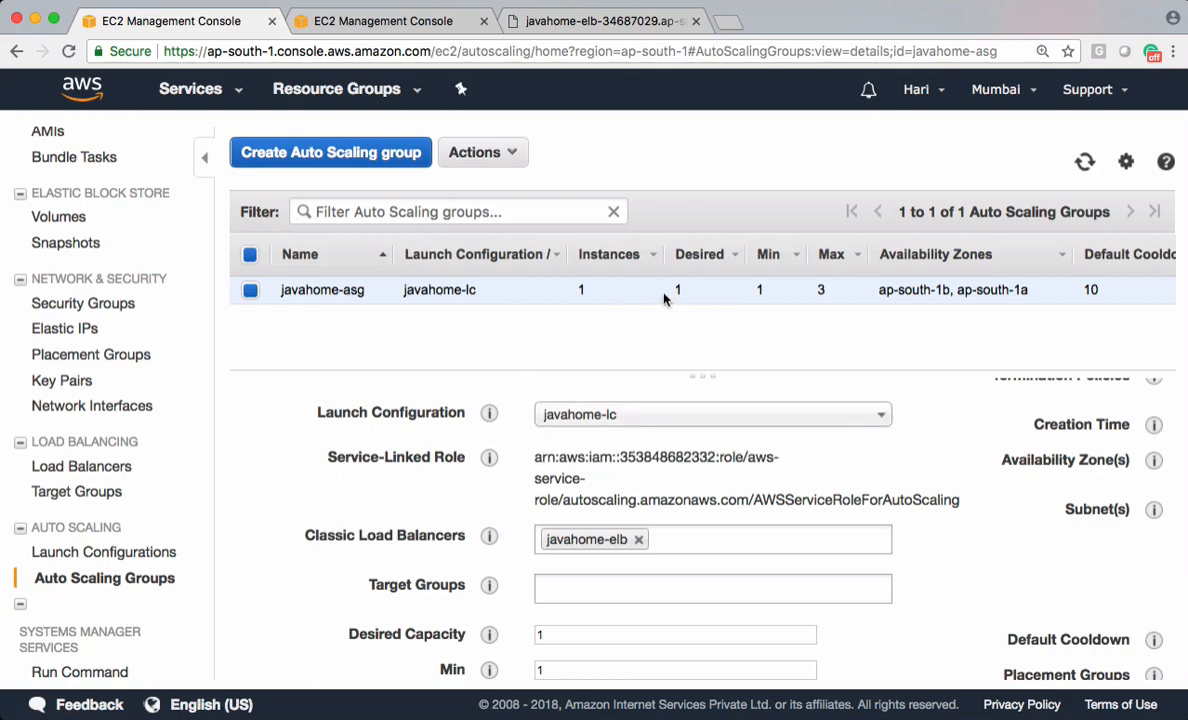
{"action": "mouse_move", "coordinate": [788, 302]}
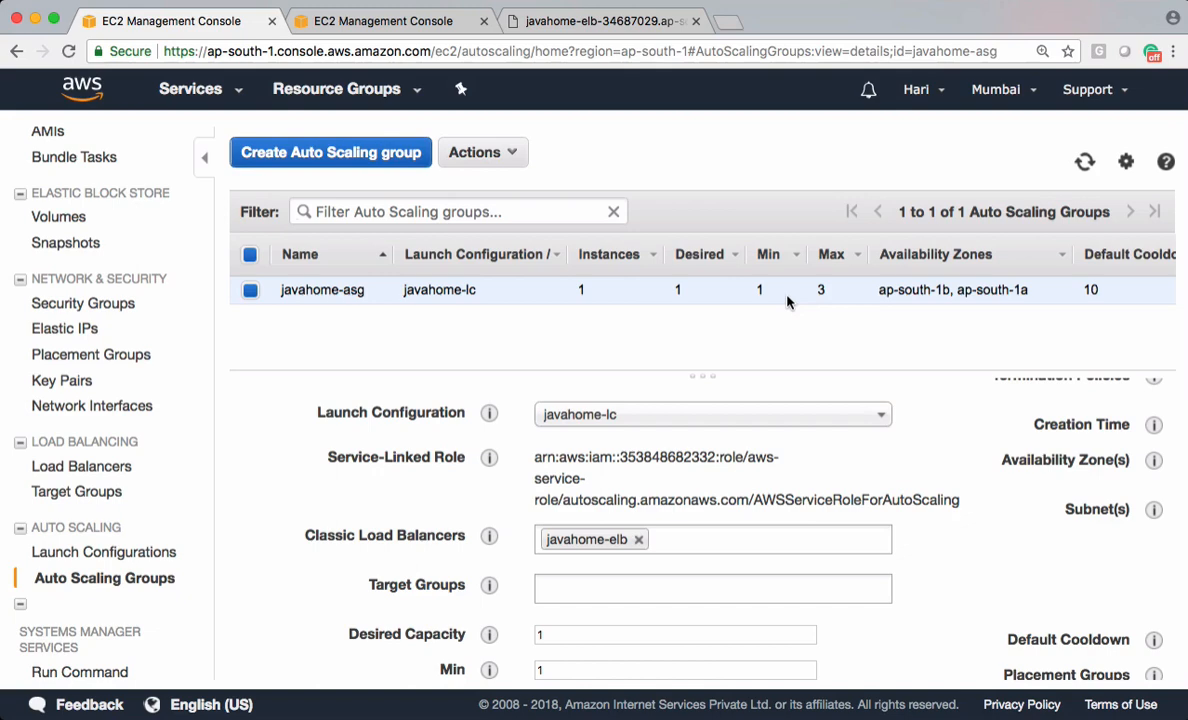
{"action": "left_click", "coordinate": [102, 552]}
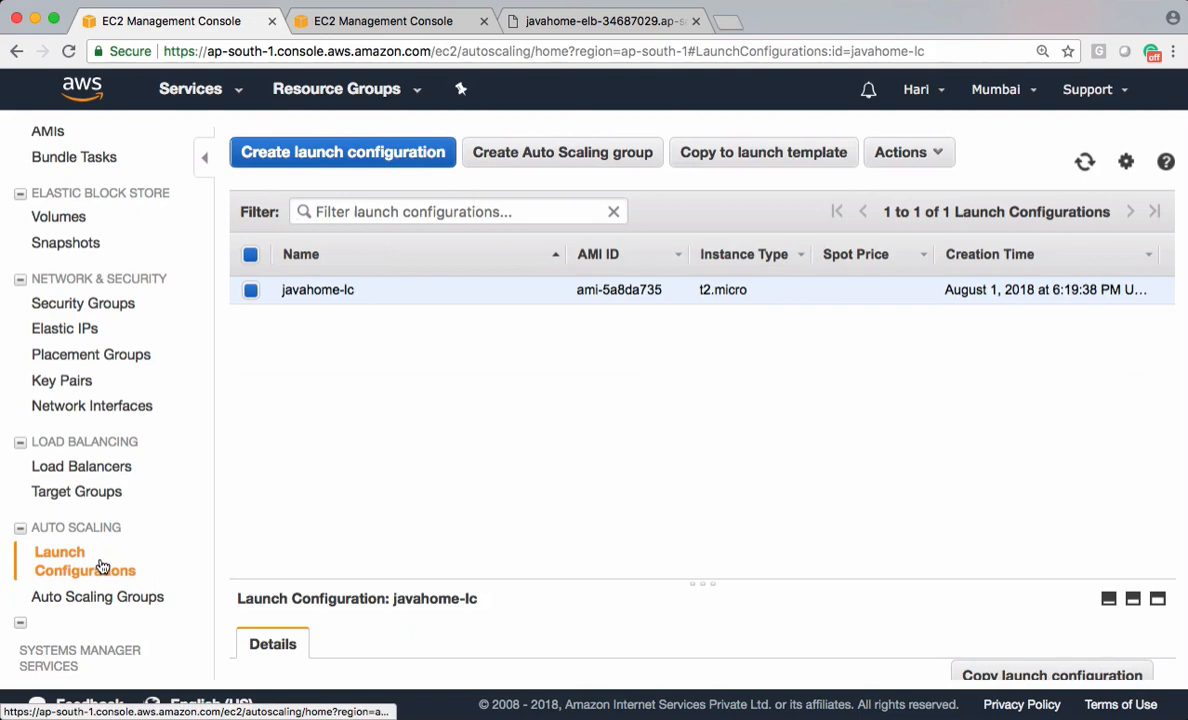
Step: Begin a new launch configuration with Amazon Linux AMI 2018.03.0 and t2.micro, reaching Configure details
{"action": "left_click", "coordinate": [342, 152]}
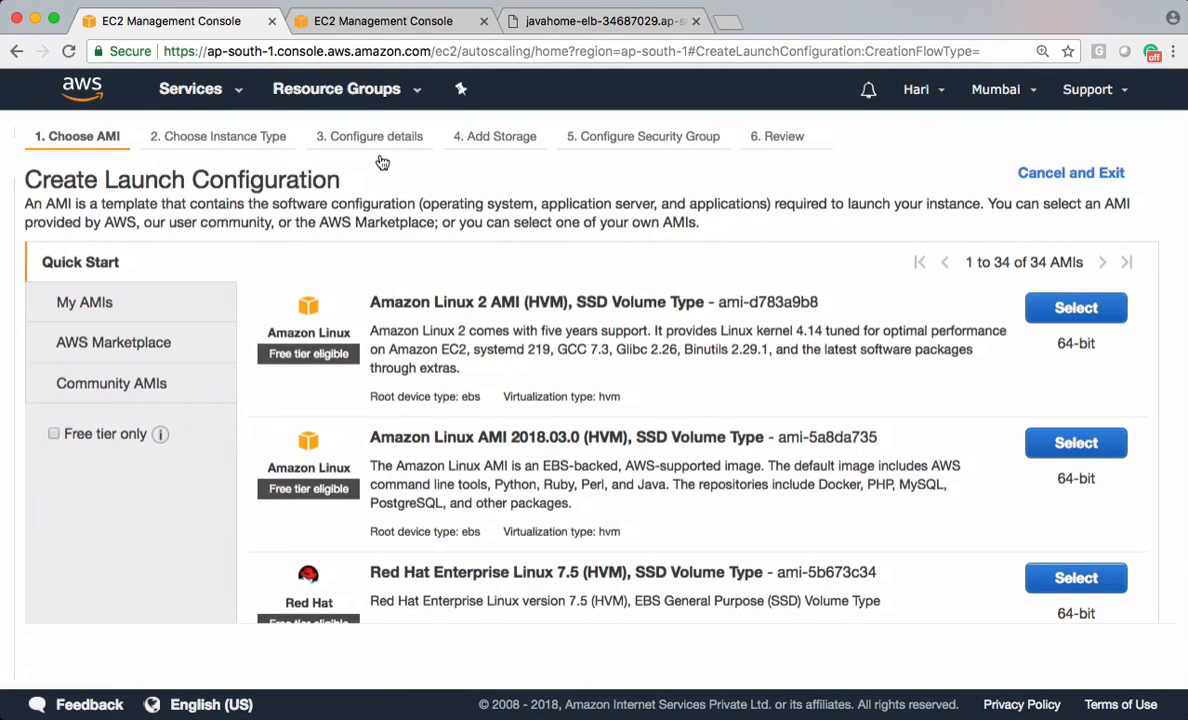
{"action": "scroll", "scroll_direction": "down", "scroll_amount": 3}
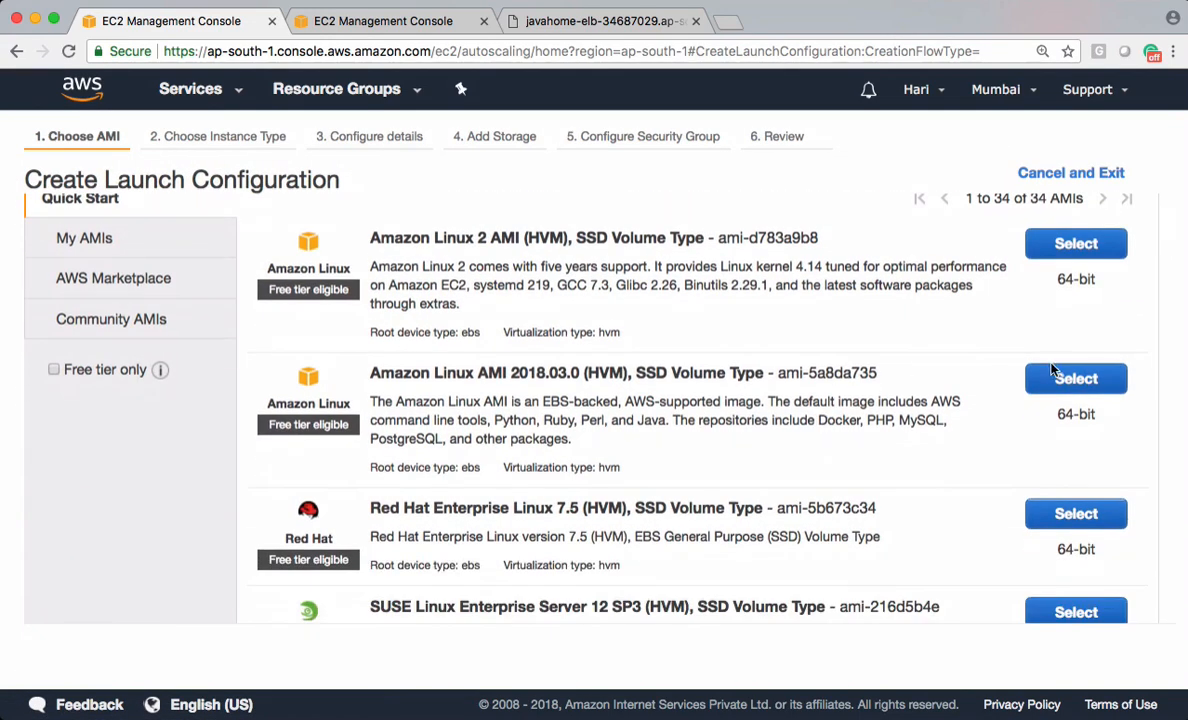
{"action": "left_click", "coordinate": [1076, 244]}
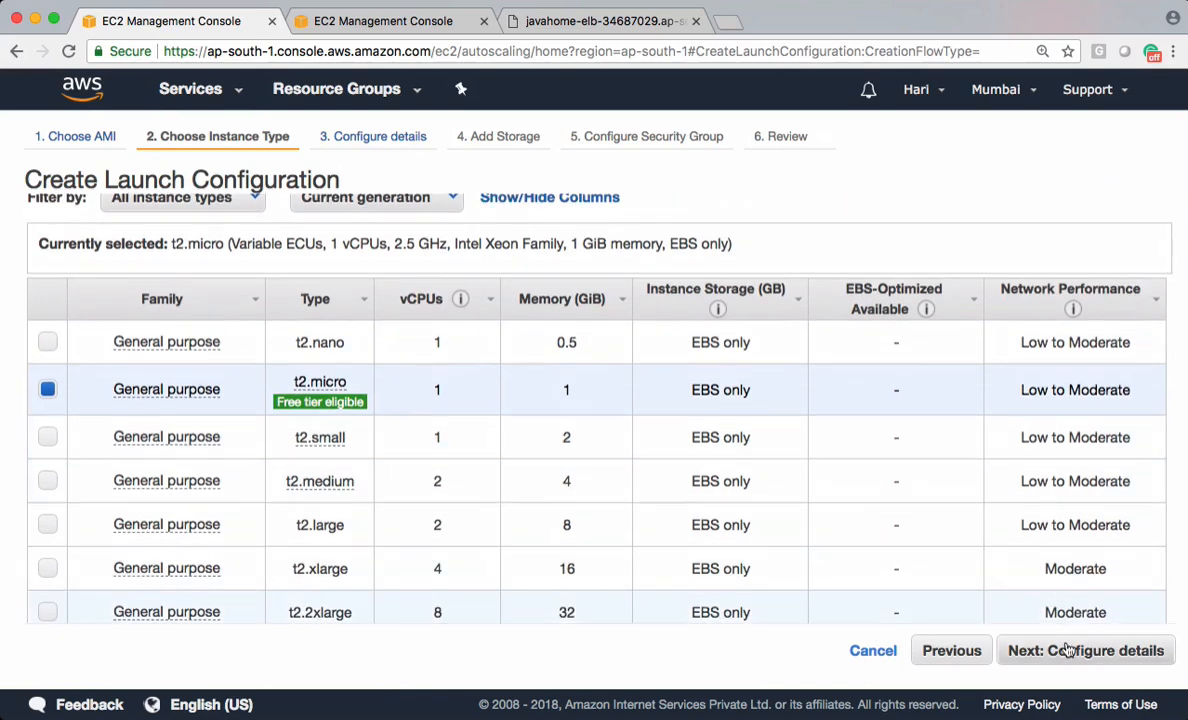
{"action": "left_click", "coordinate": [1072, 650]}
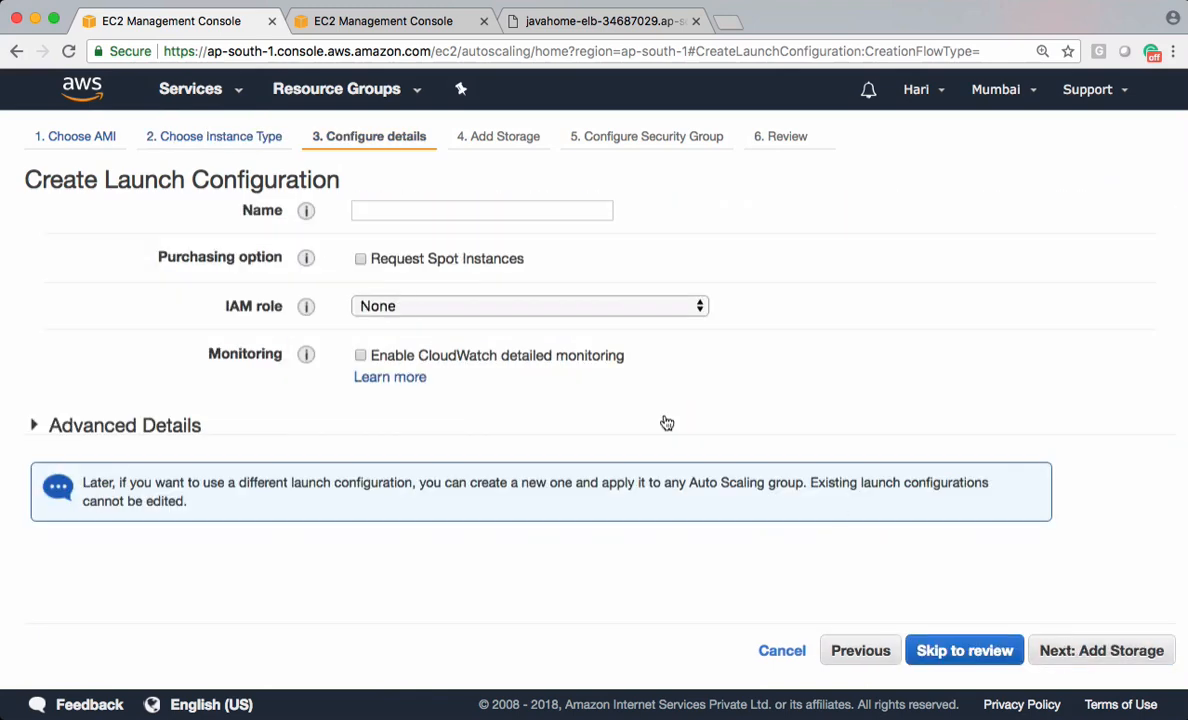
Step: Name the configuration javahome-v2 and set its bash user data to serve 'Java Home App Version-2'
{"action": "left_click", "coordinate": [480, 210]}
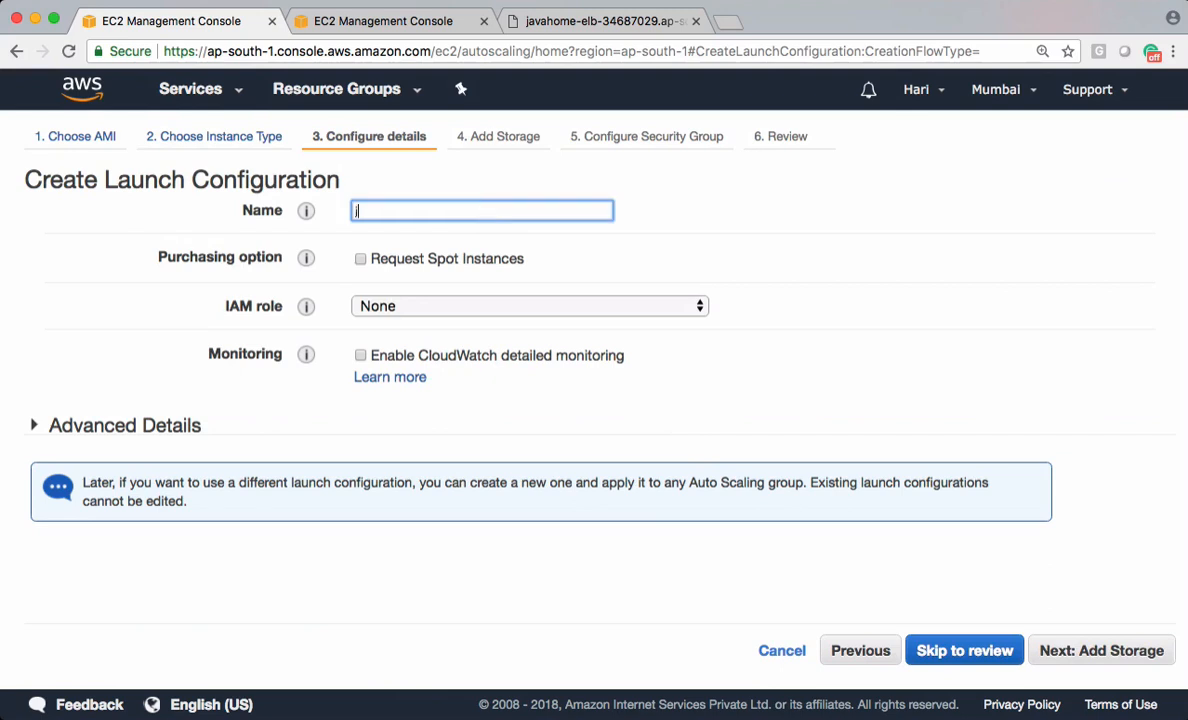
{"action": "type", "text": "javahome-v2"}
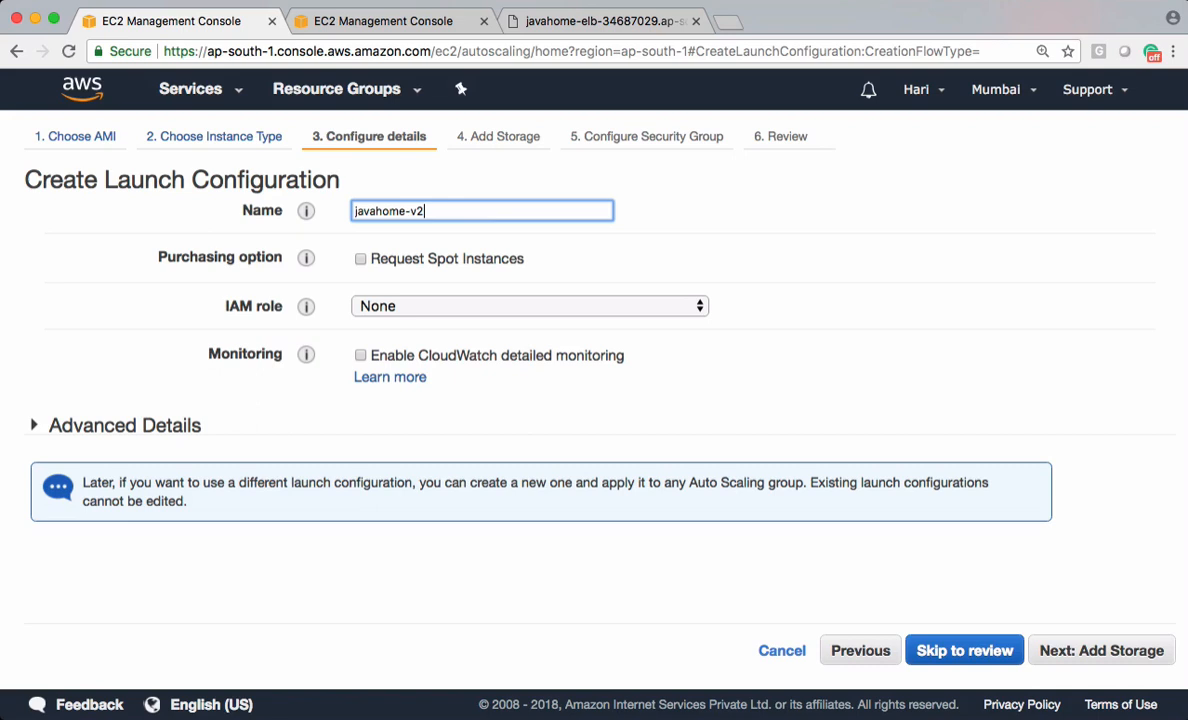
{"action": "mouse_move", "coordinate": [436, 372]}
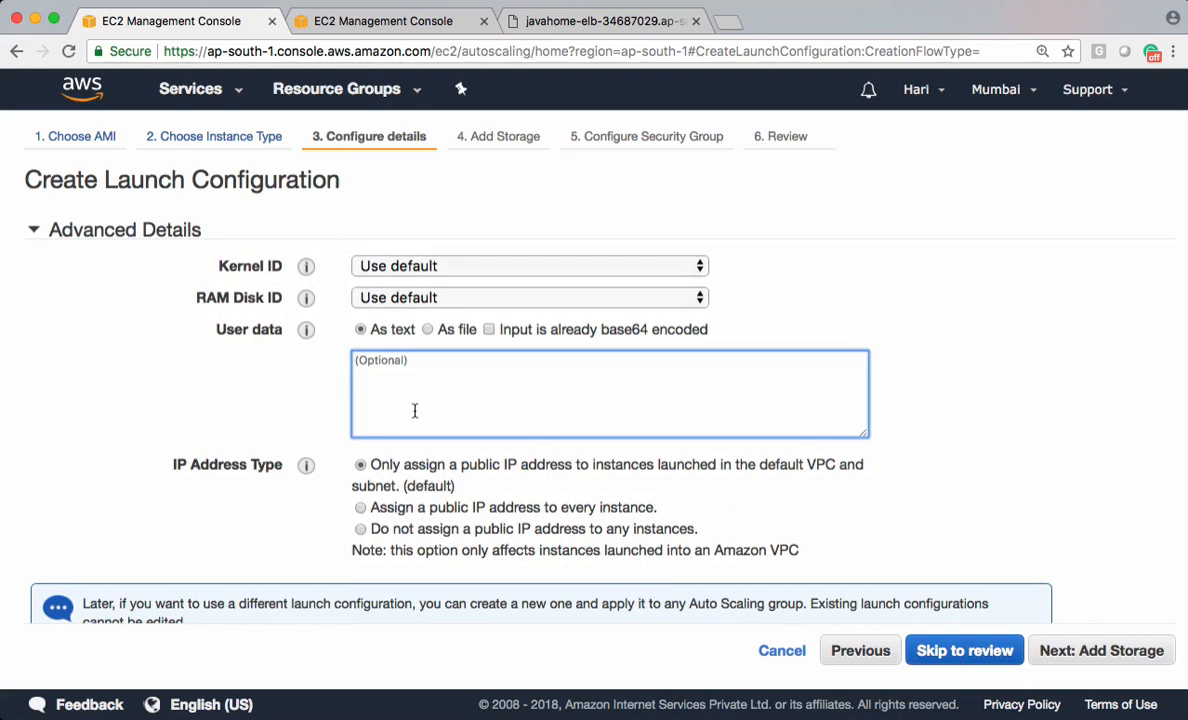
{"action": "type", "text": "#!/bin/bash"}
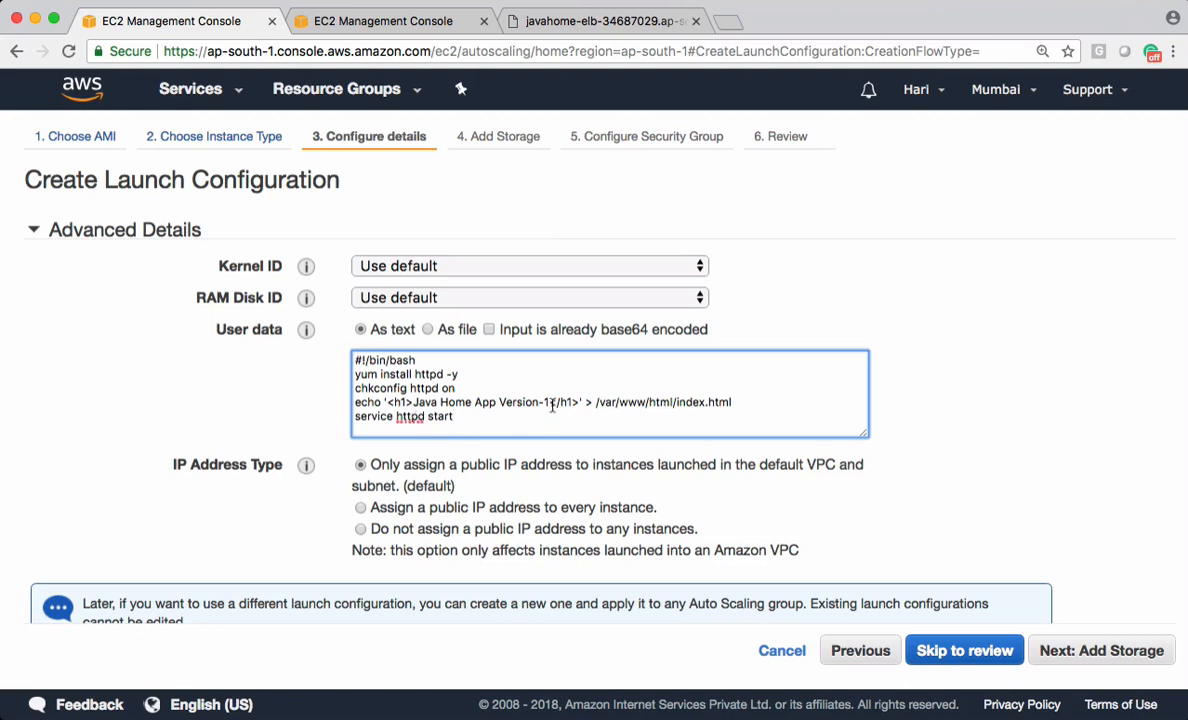
{"action": "key", "text": "Backspace"}
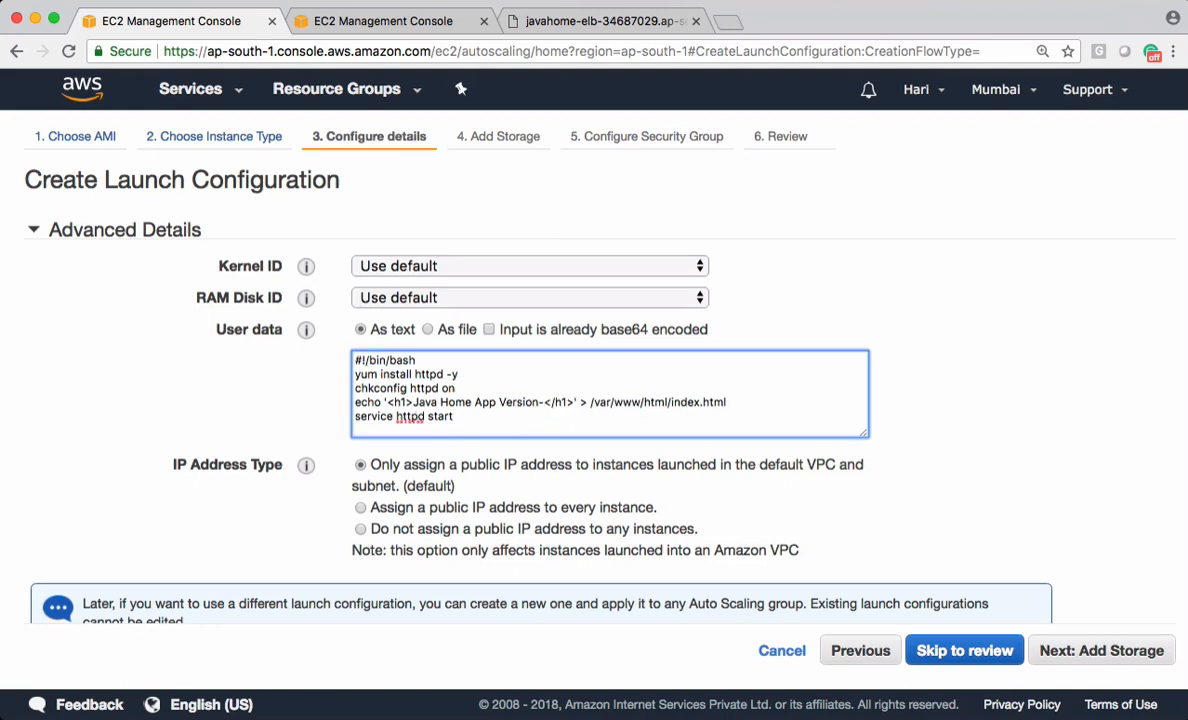
{"action": "type", "text": "2"}
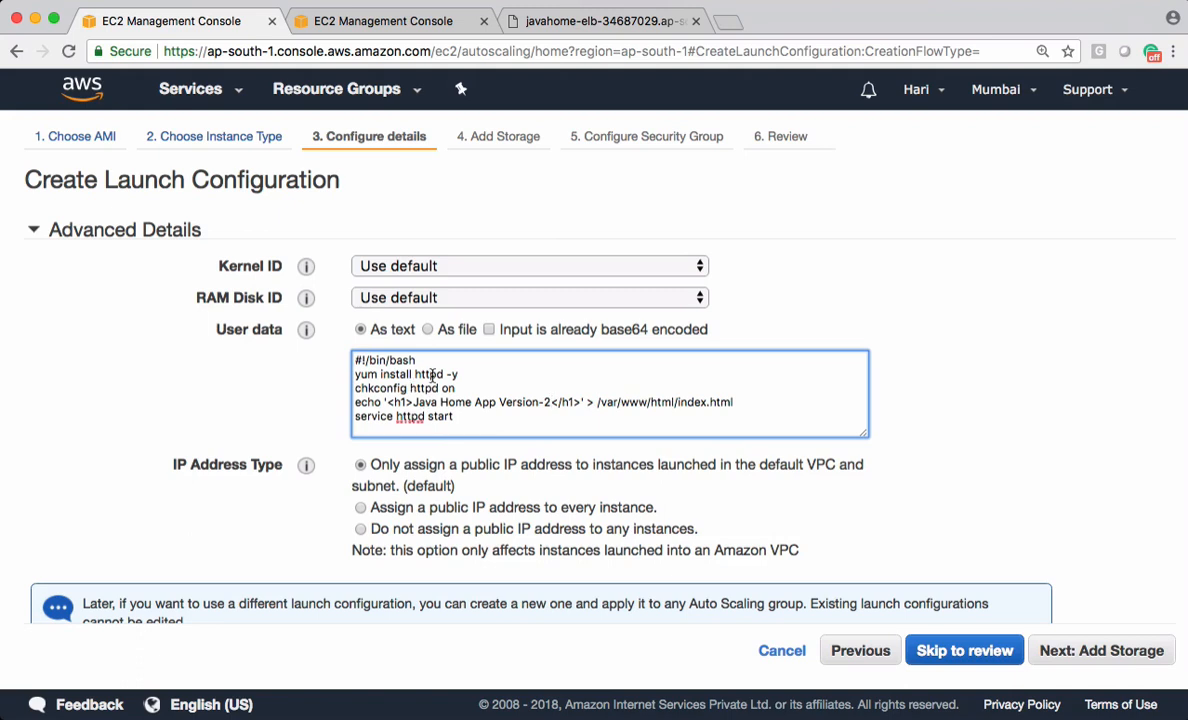
{"action": "double_click", "coordinate": [432, 374]}
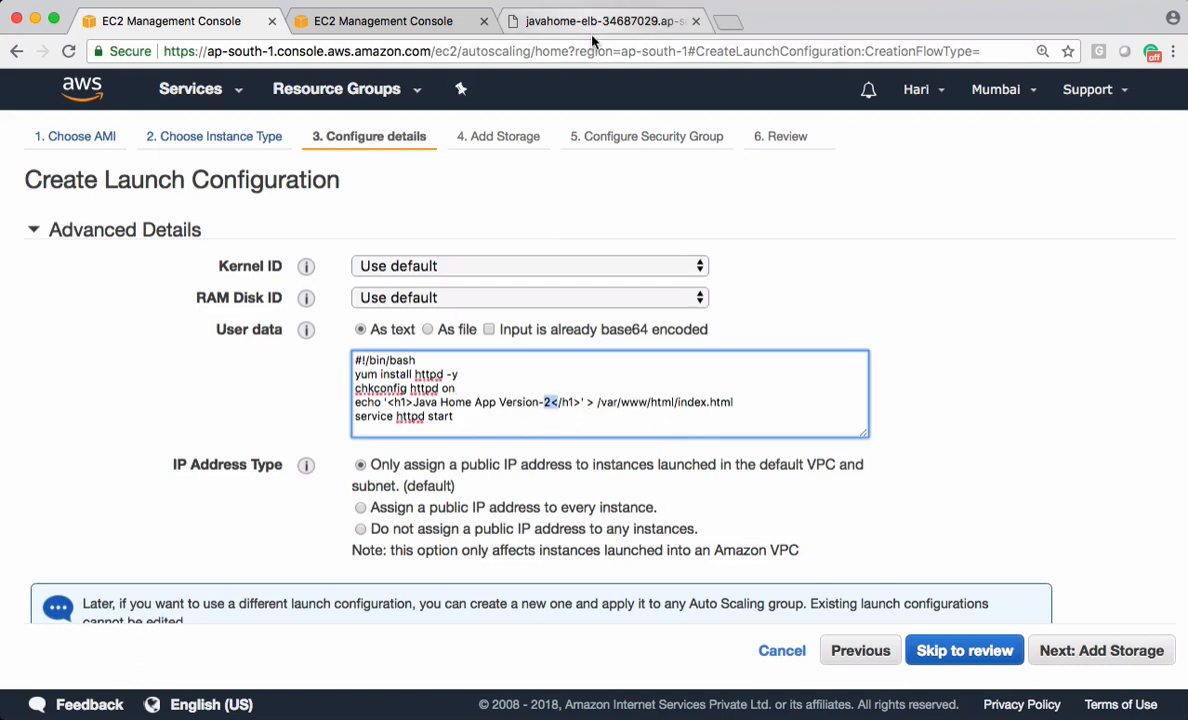
Step: Check which version the live app currently shows, then return to the wizard
{"action": "left_click", "coordinate": [600, 20]}
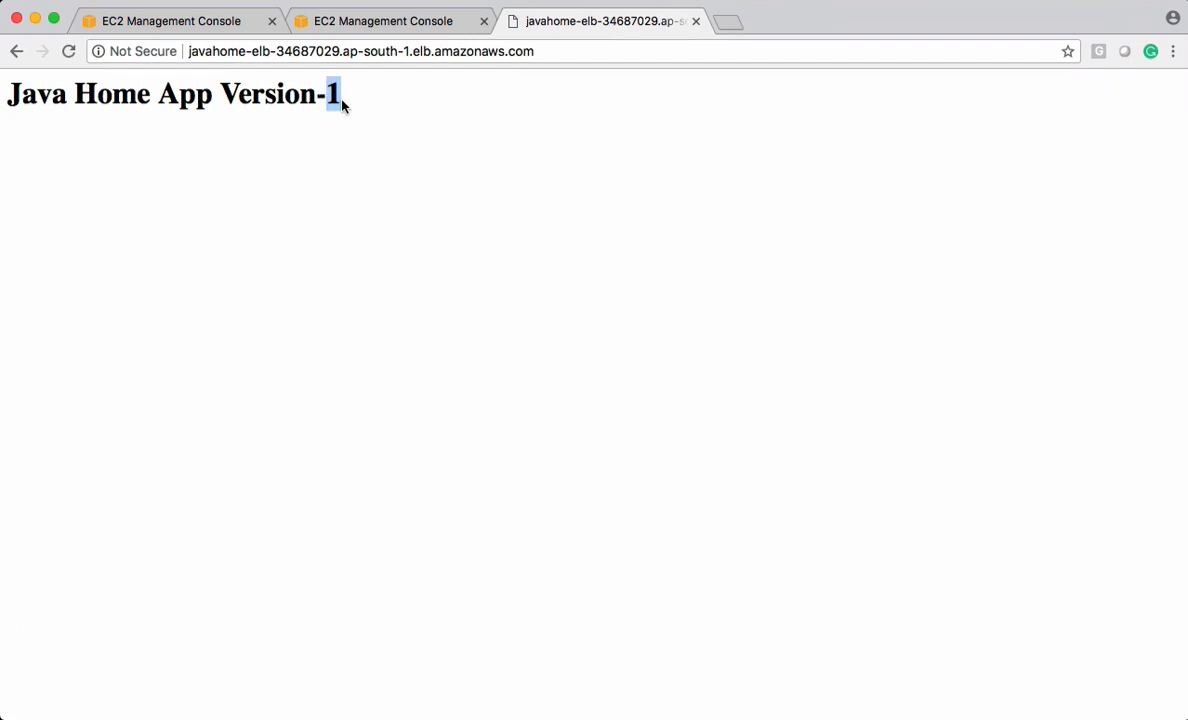
{"action": "left_click", "coordinate": [160, 22]}
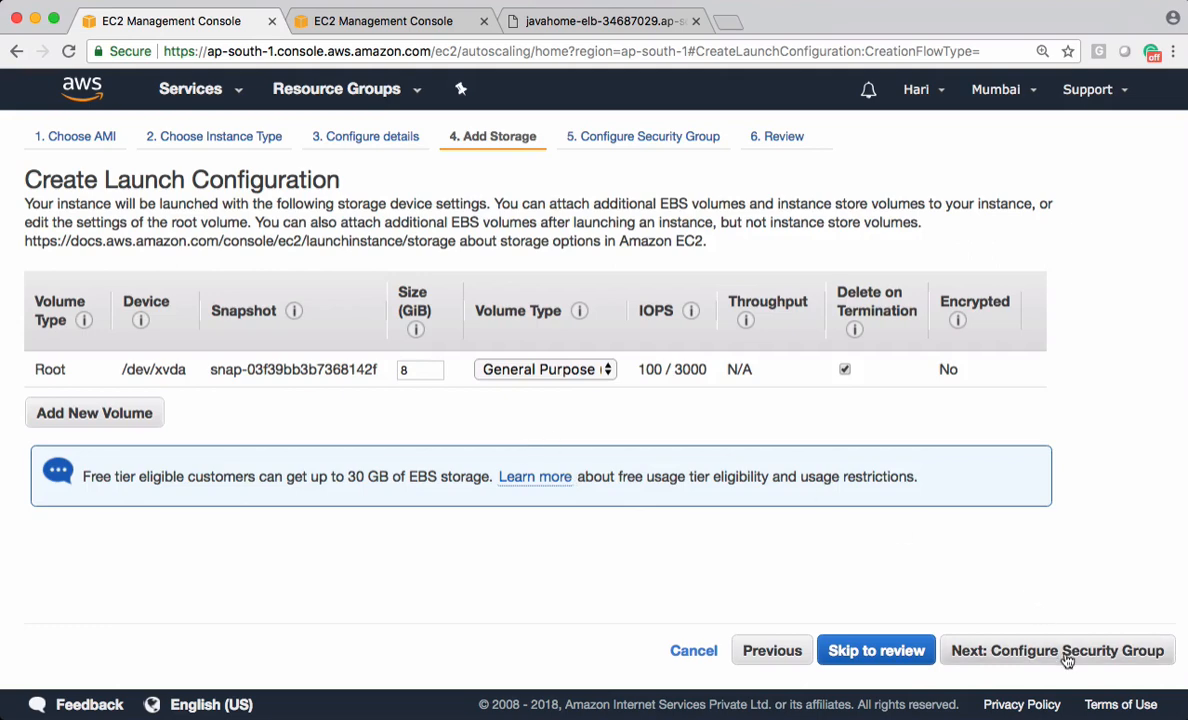
Step: Assign the existing all-ports security group and proceed to the review stage
{"action": "left_click", "coordinate": [1058, 650]}
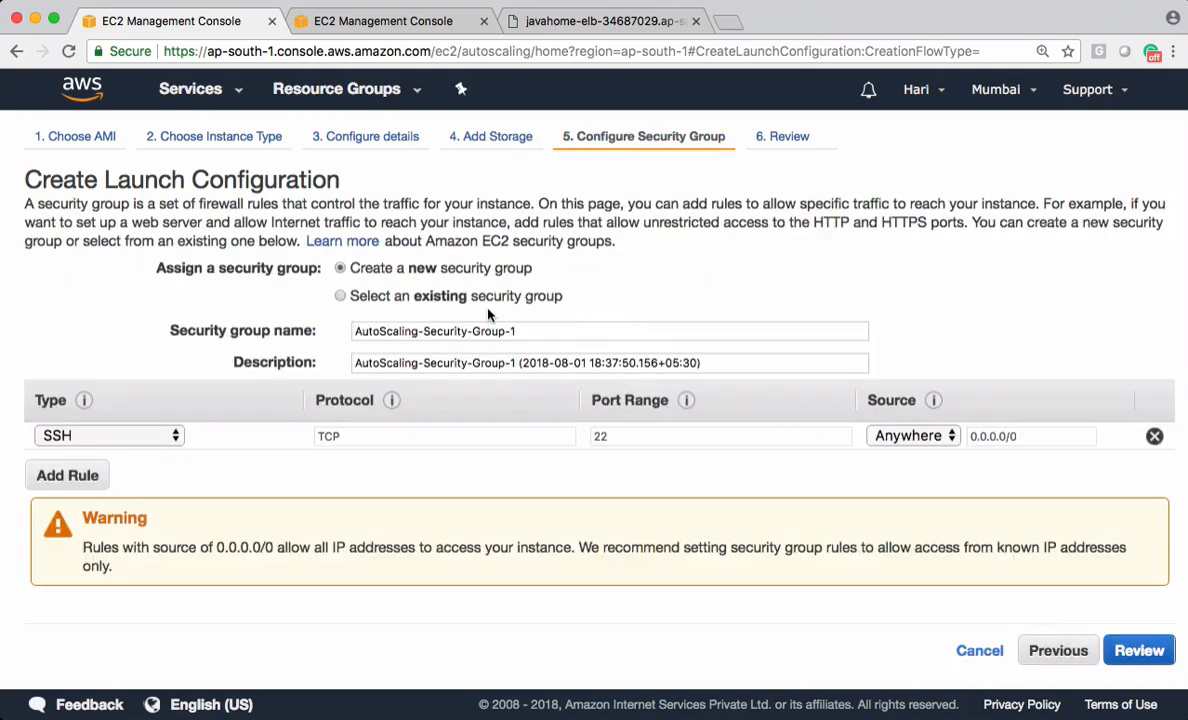
{"action": "left_click", "coordinate": [340, 296]}
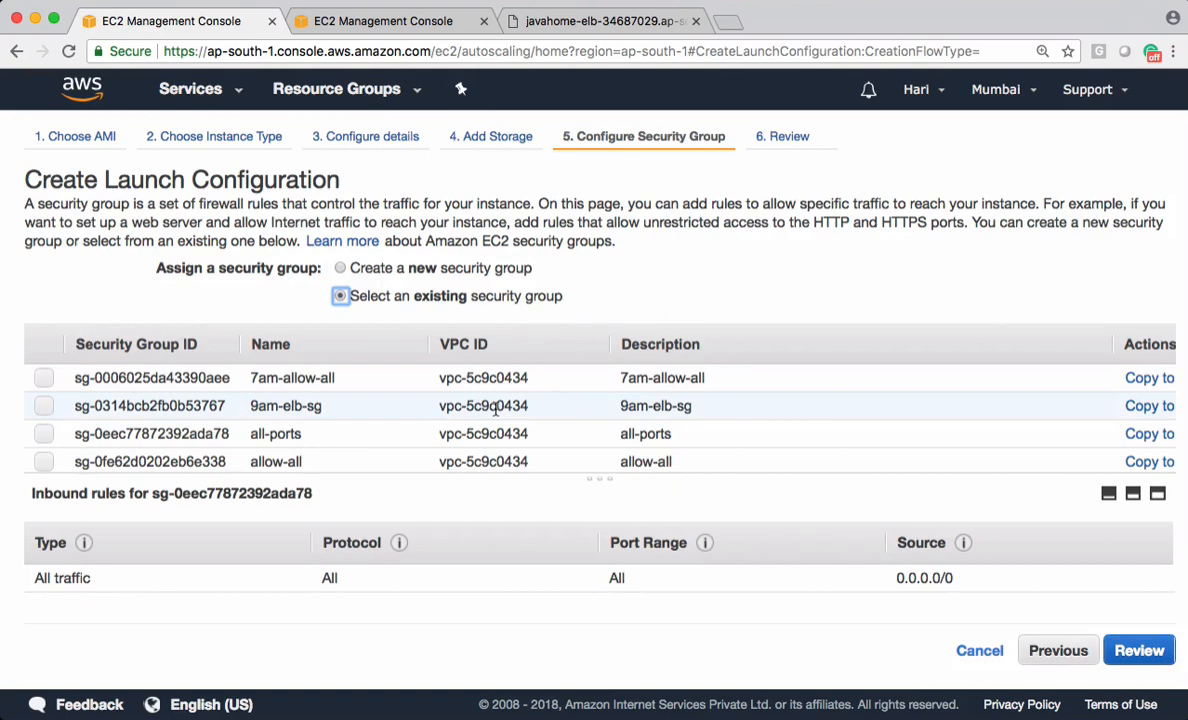
{"action": "mouse_move", "coordinate": [500, 434]}
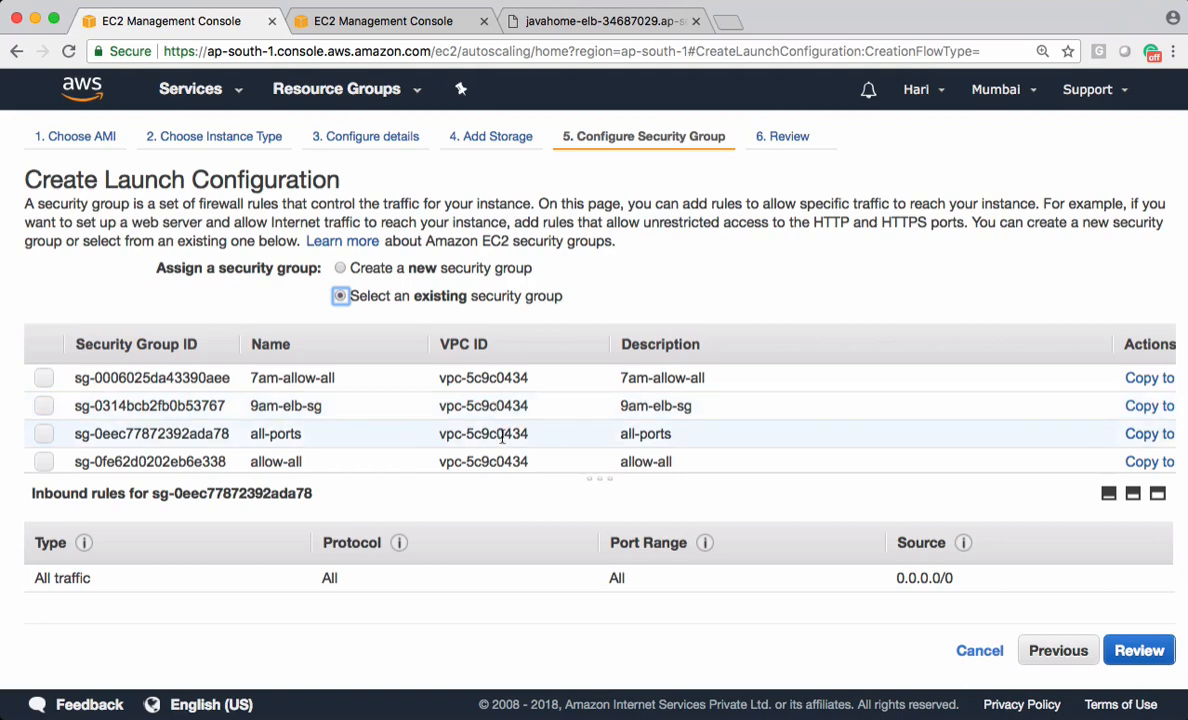
{"action": "left_click", "coordinate": [46, 434]}
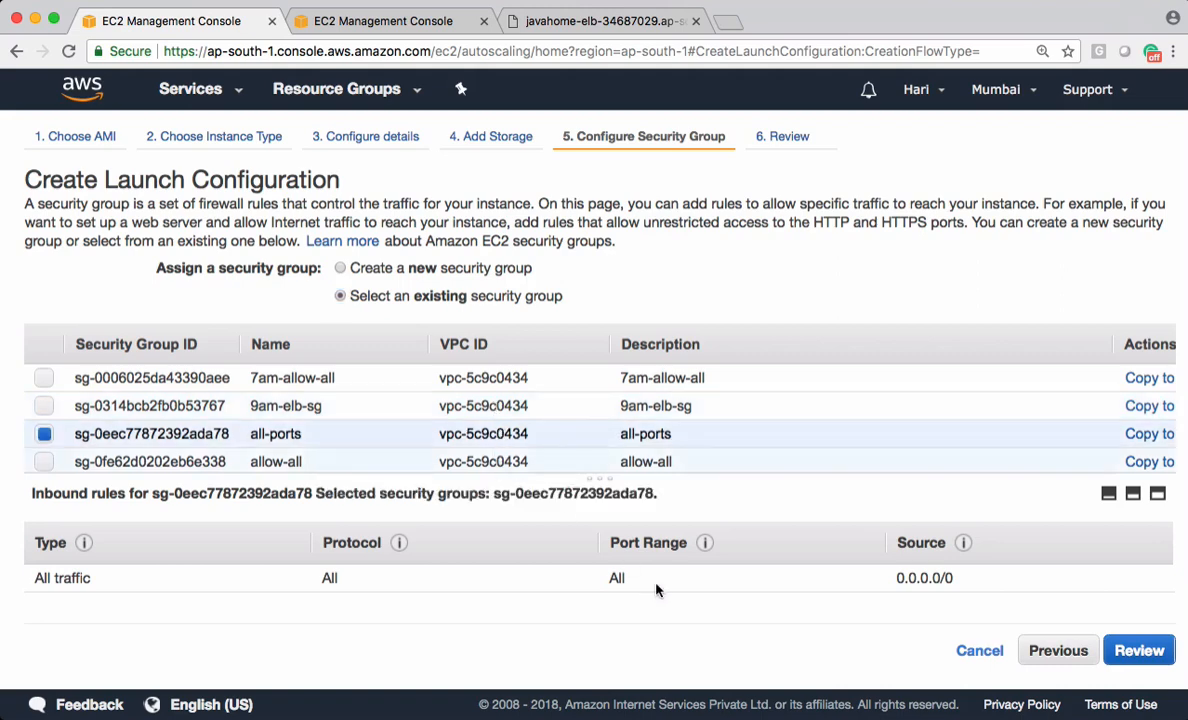
{"action": "left_click", "coordinate": [1140, 650]}
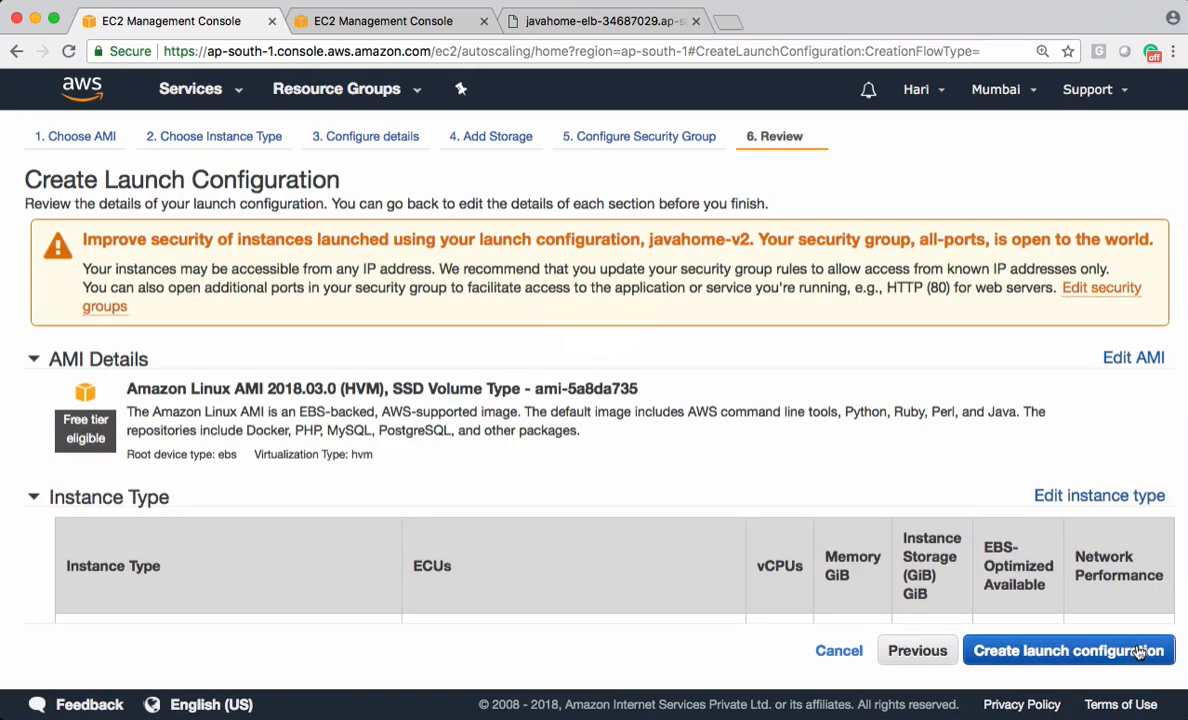
Step: Create javahome-v2 with the aws key pair, acknowledging possession of its private key
{"action": "left_click", "coordinate": [1068, 650]}
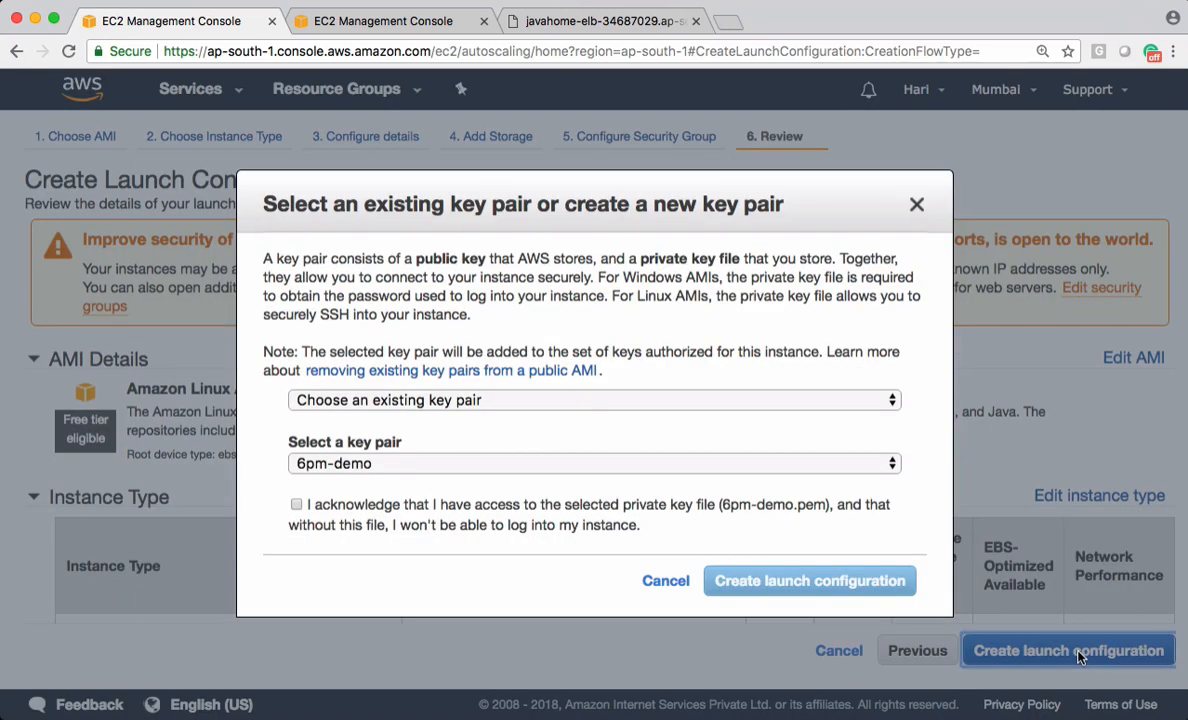
{"action": "left_click", "coordinate": [596, 464]}
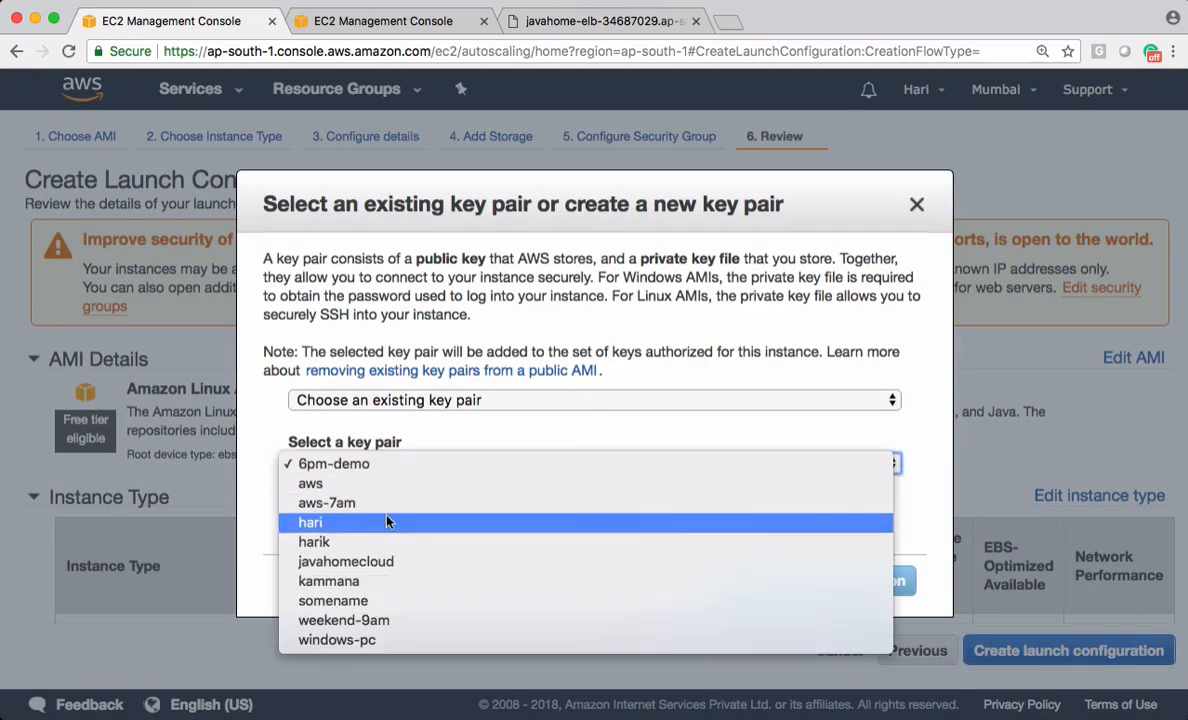
{"action": "left_click", "coordinate": [310, 482]}
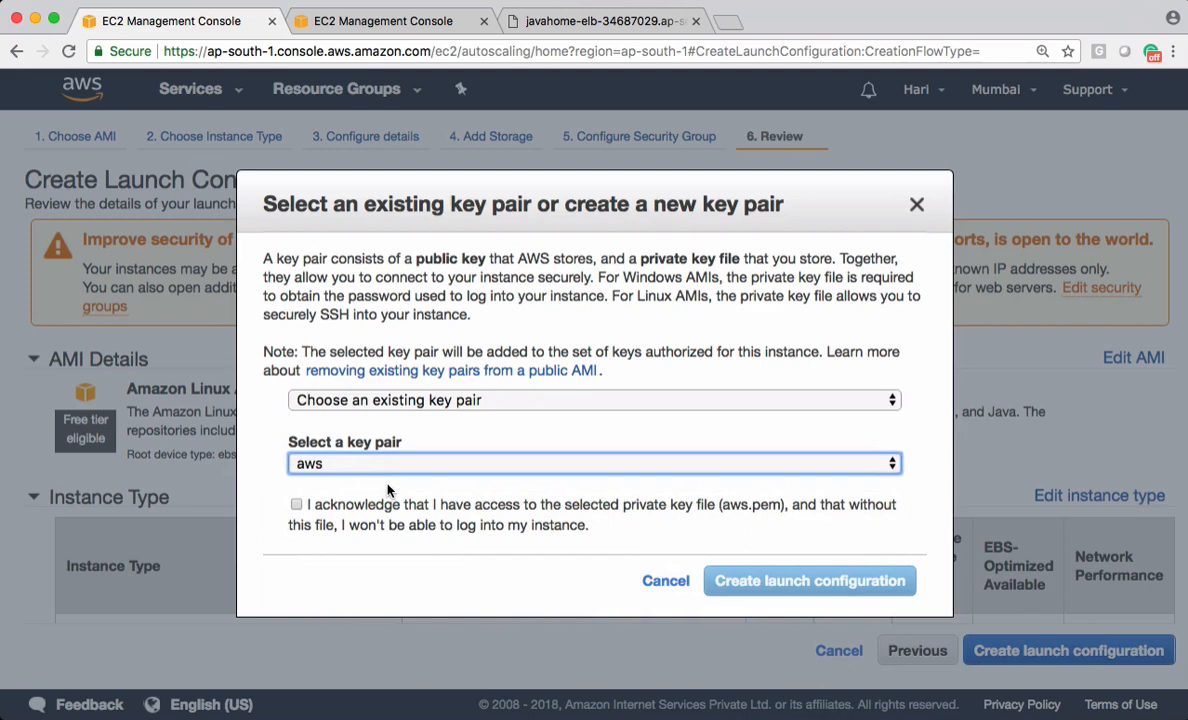
{"action": "left_click", "coordinate": [296, 504]}
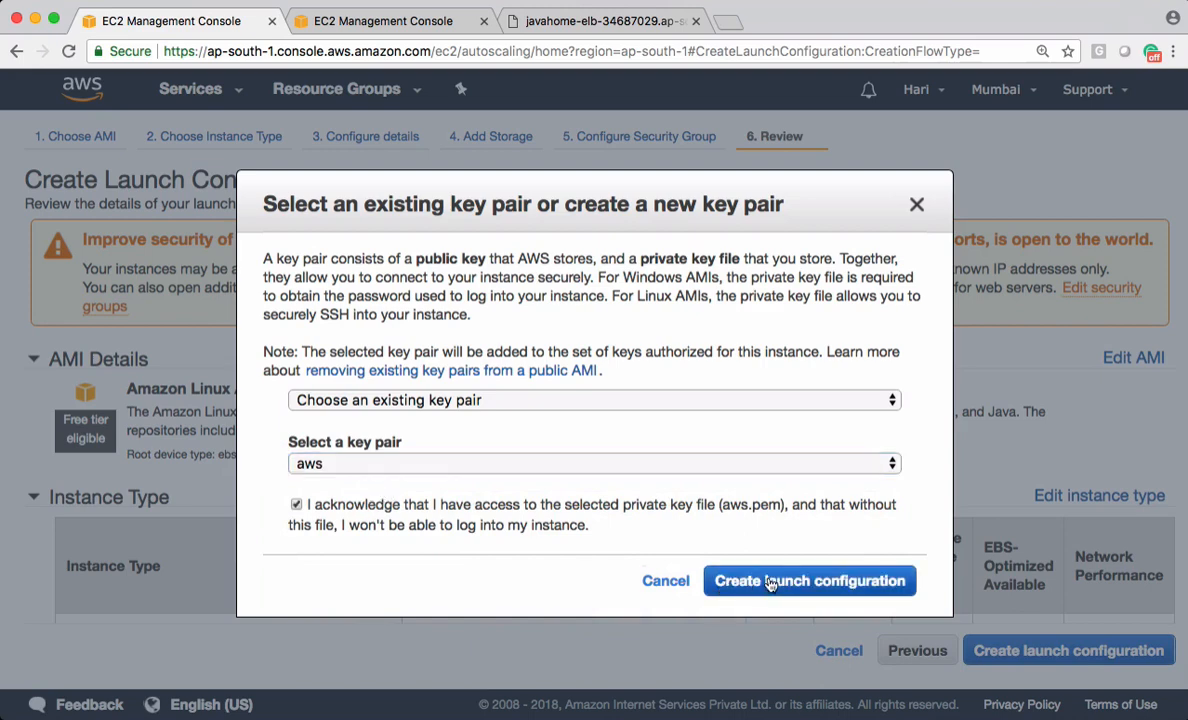
{"action": "left_click", "coordinate": [808, 580]}
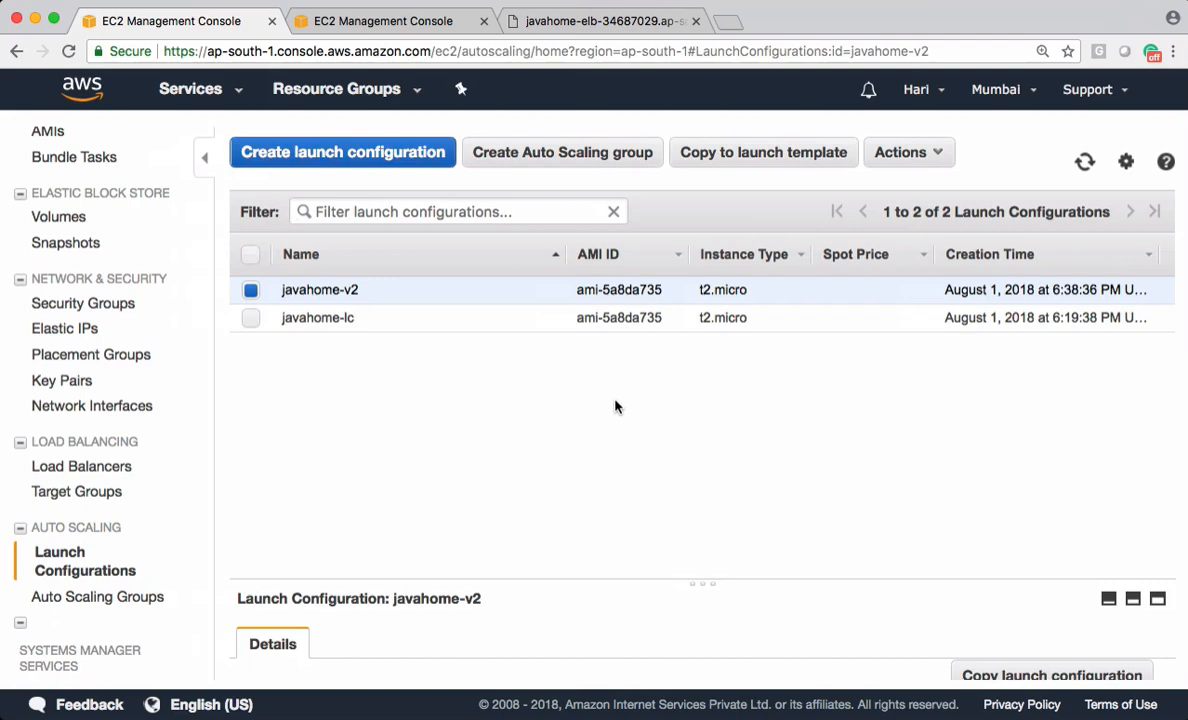
{"action": "mouse_move", "coordinate": [396, 308]}
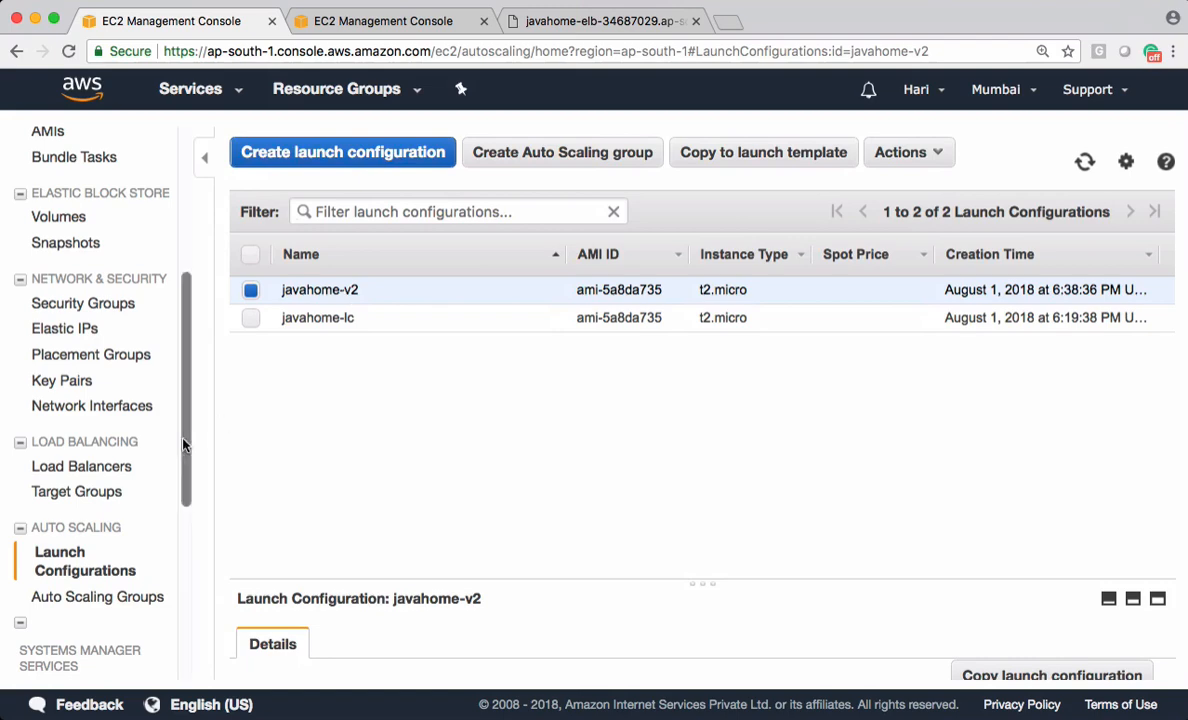
Step: Edit javahome-asg to use launch configuration javahome-v2 and save the change
{"action": "left_click", "coordinate": [96, 578]}
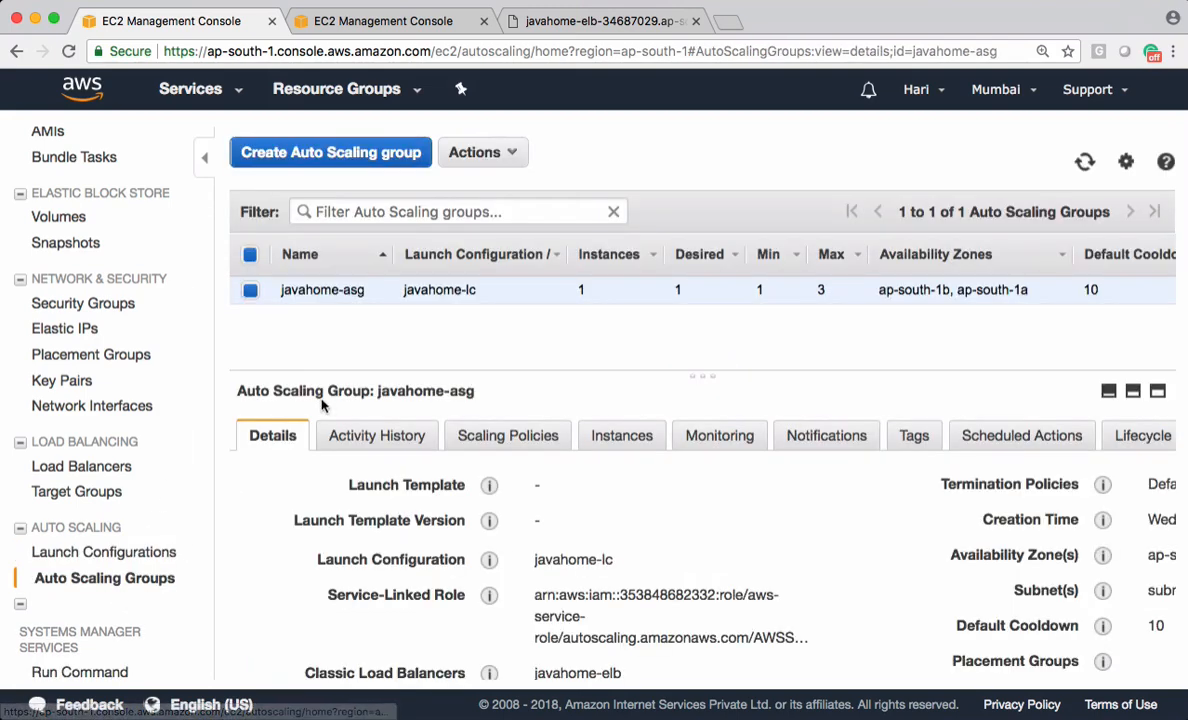
{"action": "left_click", "coordinate": [482, 152]}
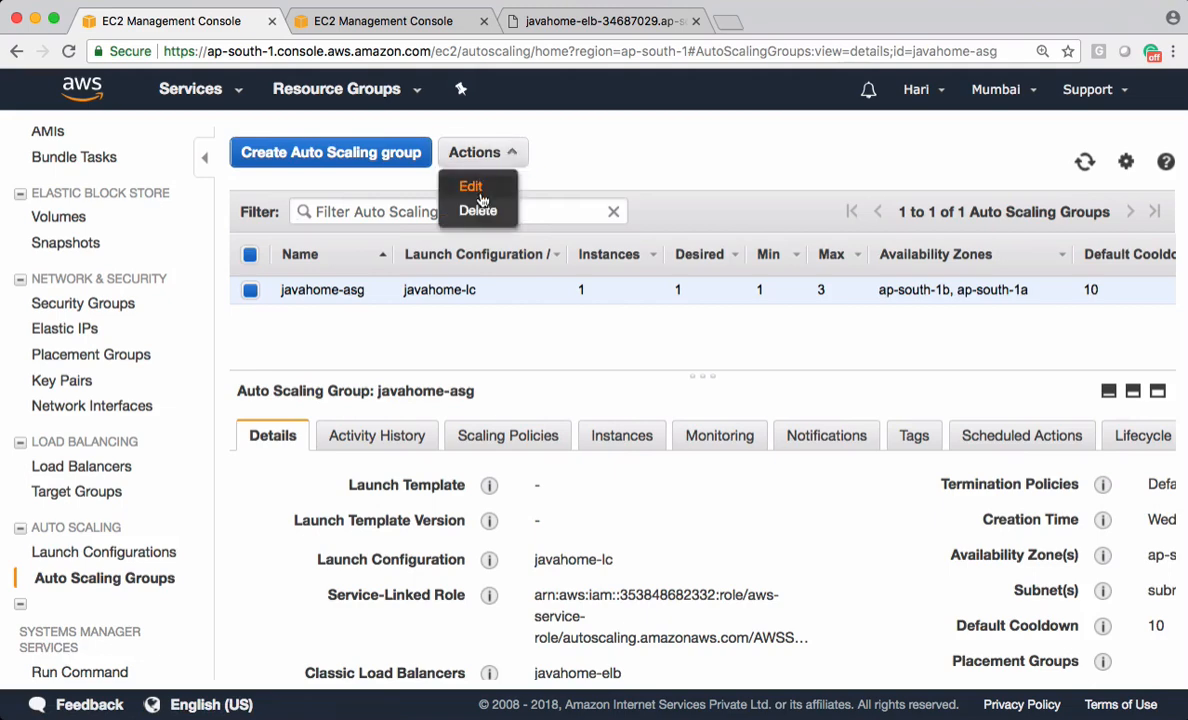
{"action": "left_click", "coordinate": [468, 186]}
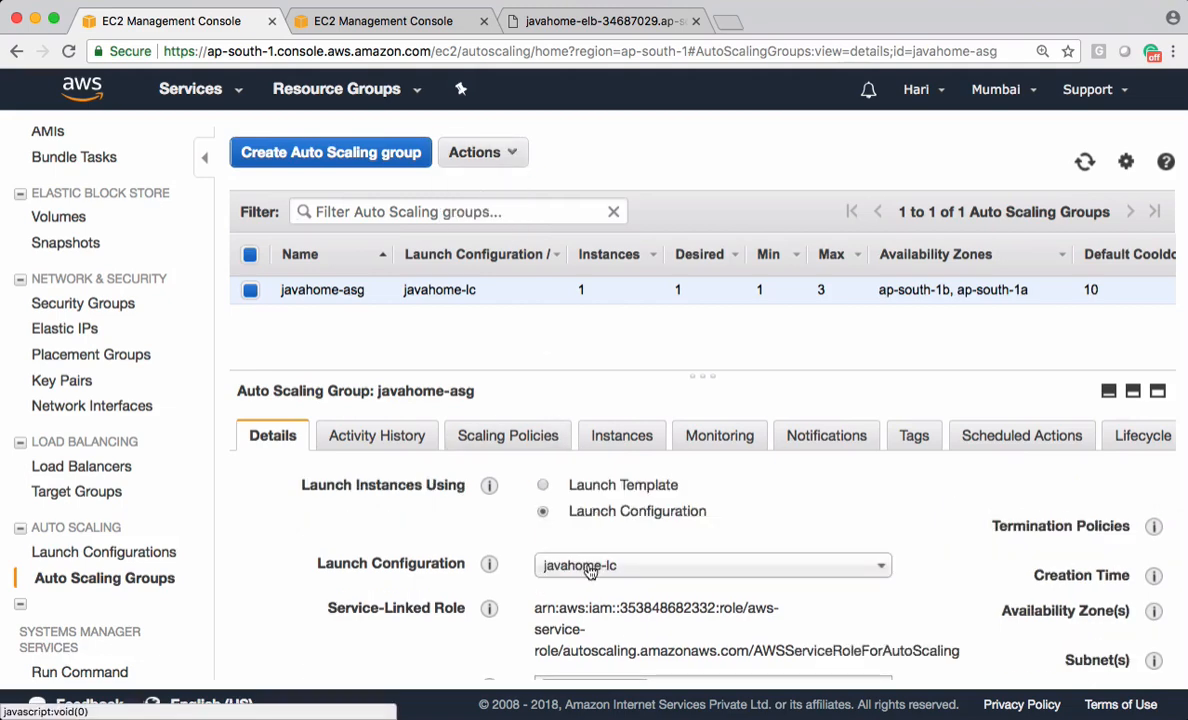
{"action": "left_click", "coordinate": [712, 564]}
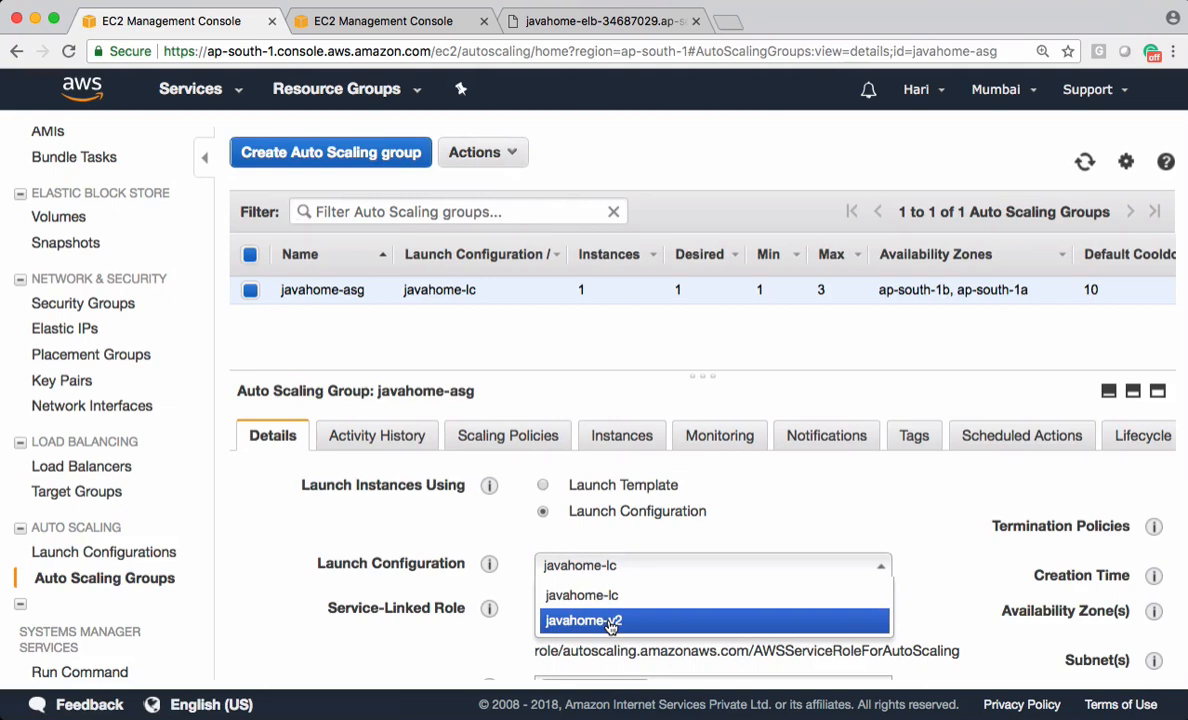
{"action": "left_click", "coordinate": [598, 620]}
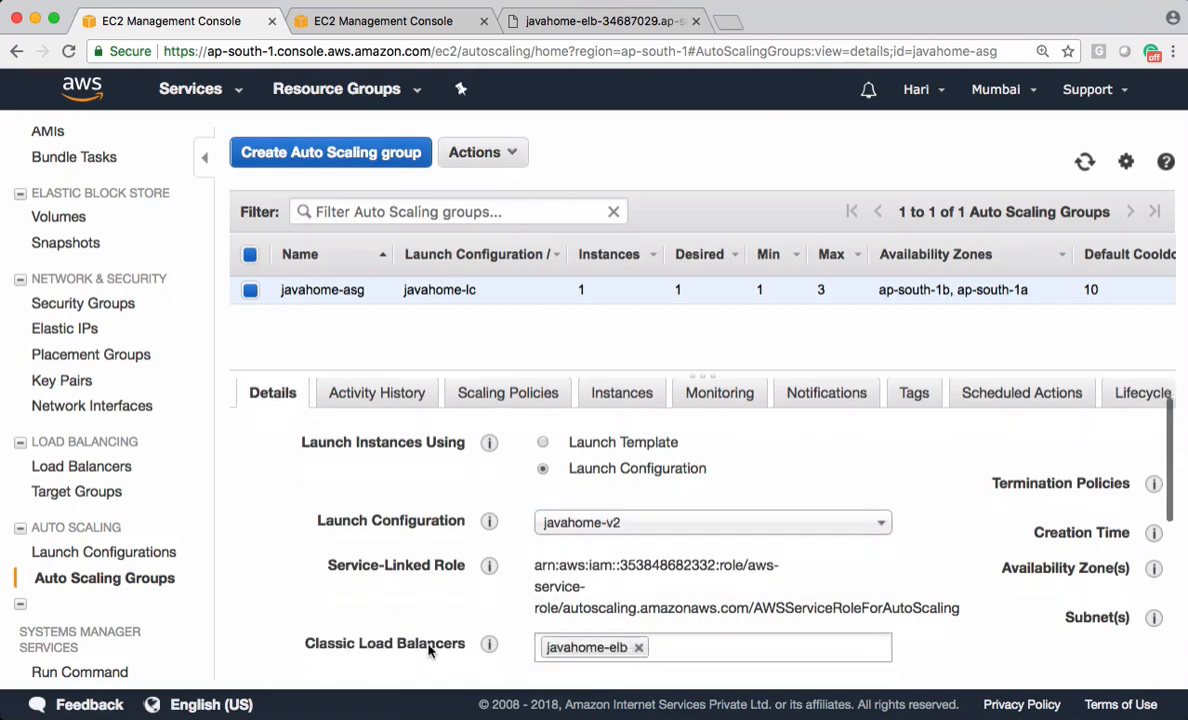
{"action": "scroll", "scroll_direction": "down", "scroll_amount": 3}
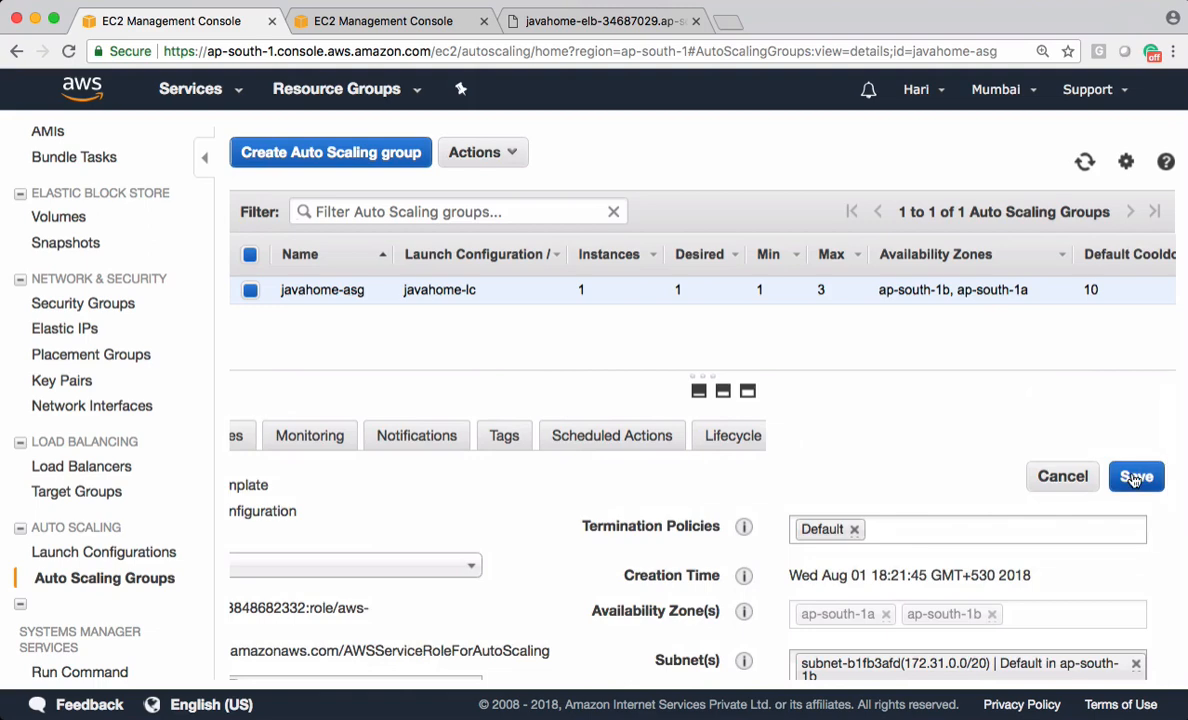
{"action": "left_click", "coordinate": [1136, 476]}
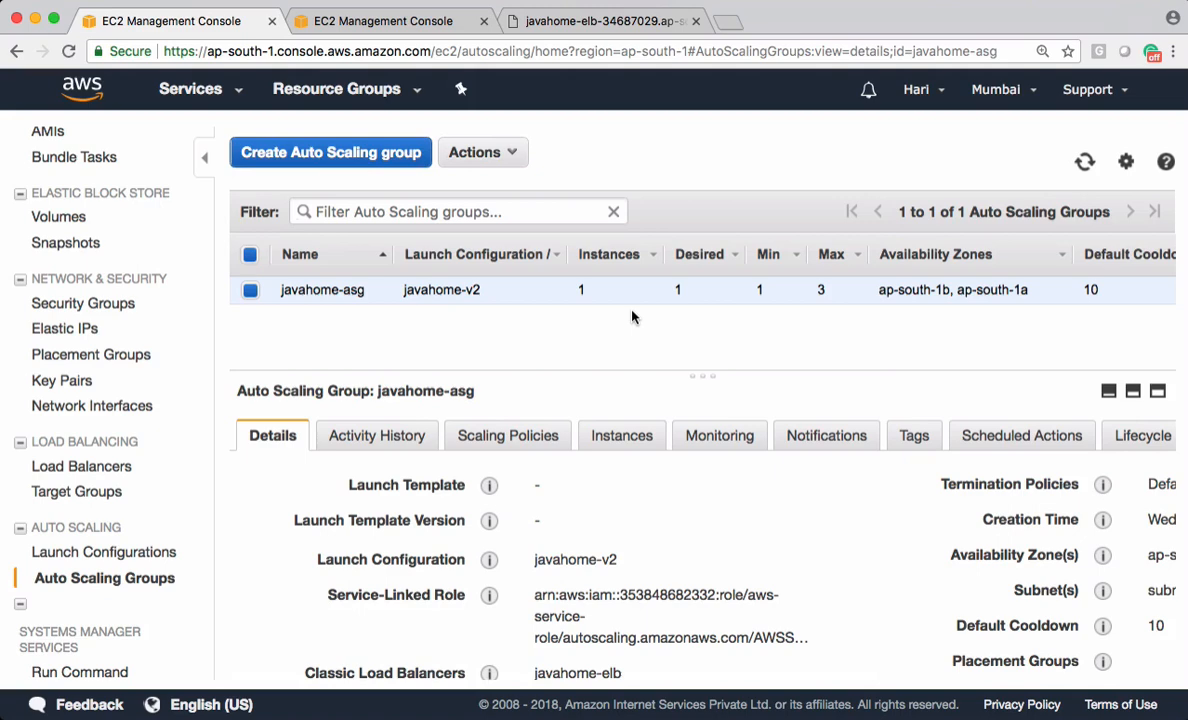
{"action": "left_click", "coordinate": [620, 436]}
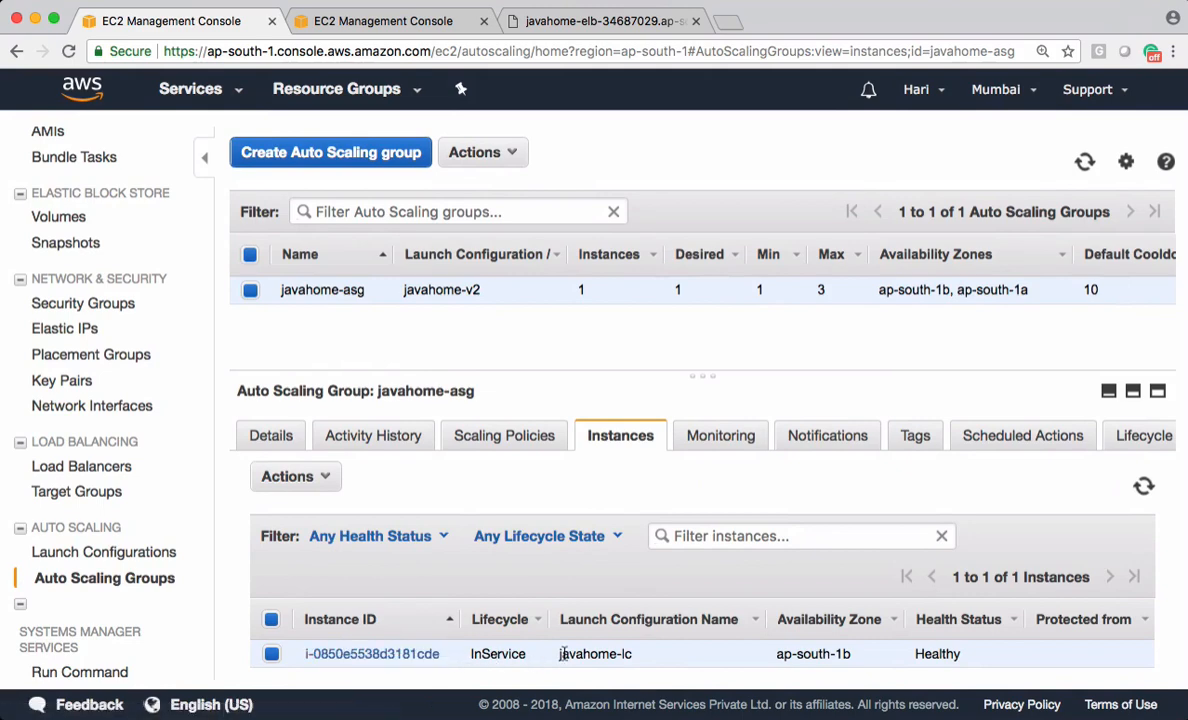
Step: Highlight that the group's single instance still runs launch configuration javahome-lc
{"action": "double_click", "coordinate": [596, 654]}
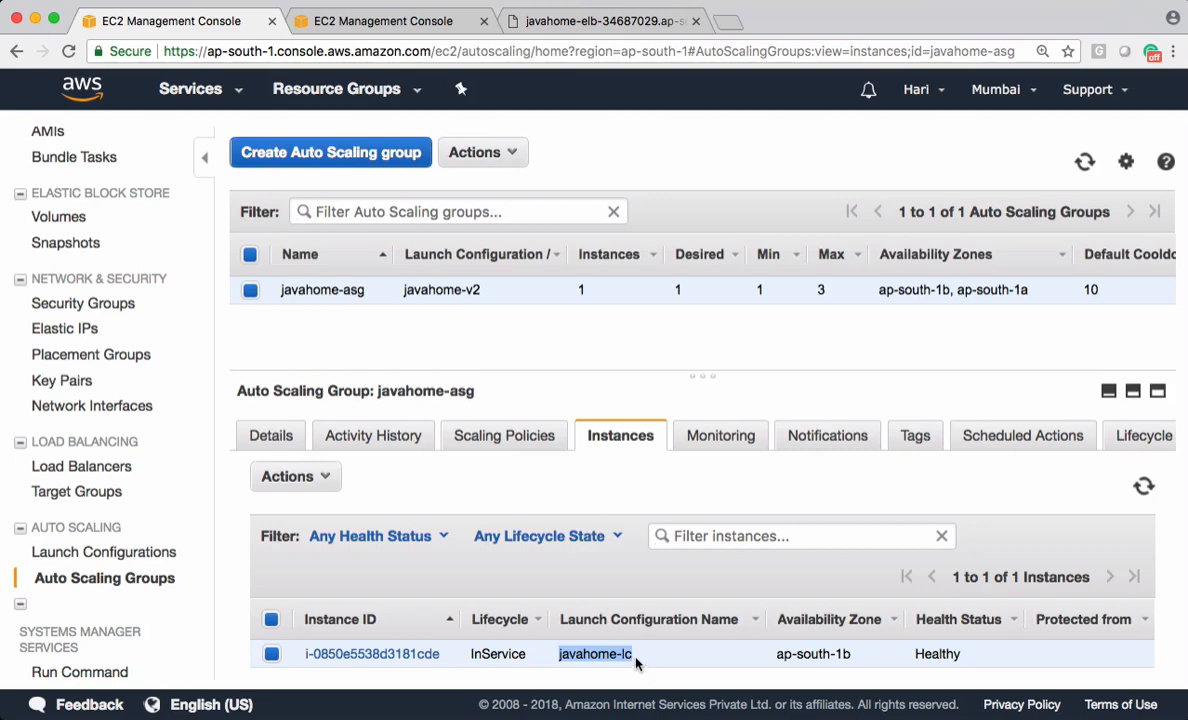
Step: Execute the Increase Group Size scaling policy manually with alarm metric value 65
{"action": "left_click", "coordinate": [504, 436]}
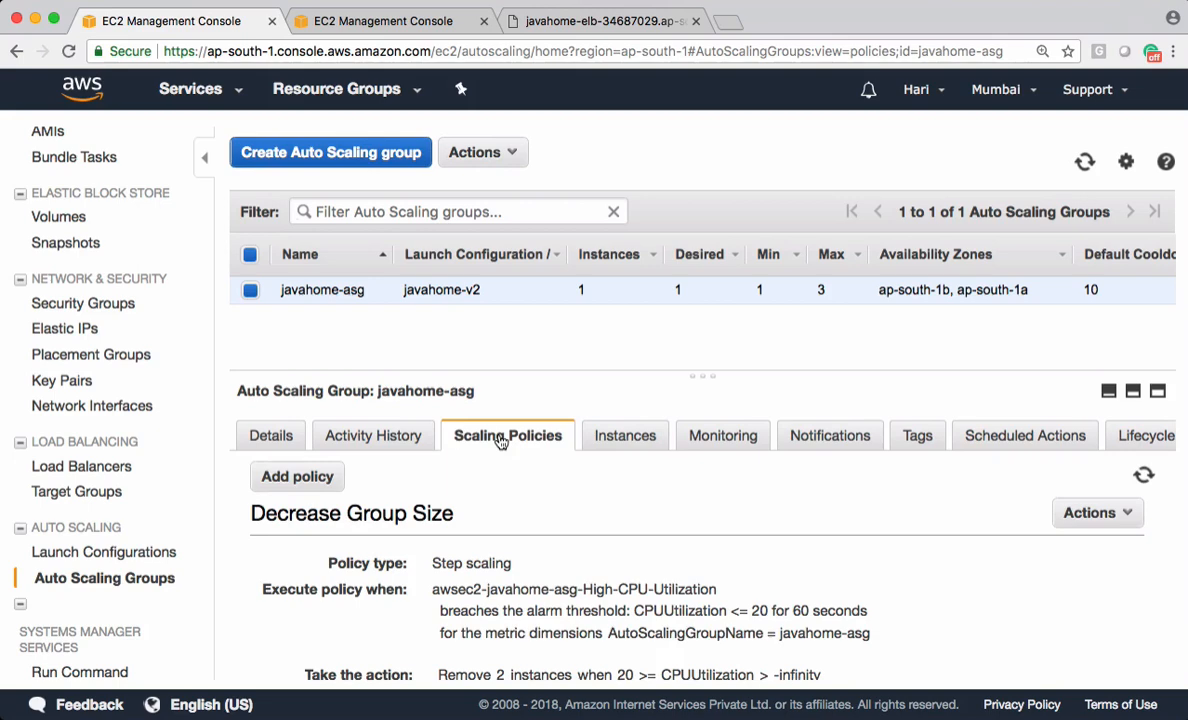
{"action": "scroll", "scroll_direction": "down", "scroll_amount": 3}
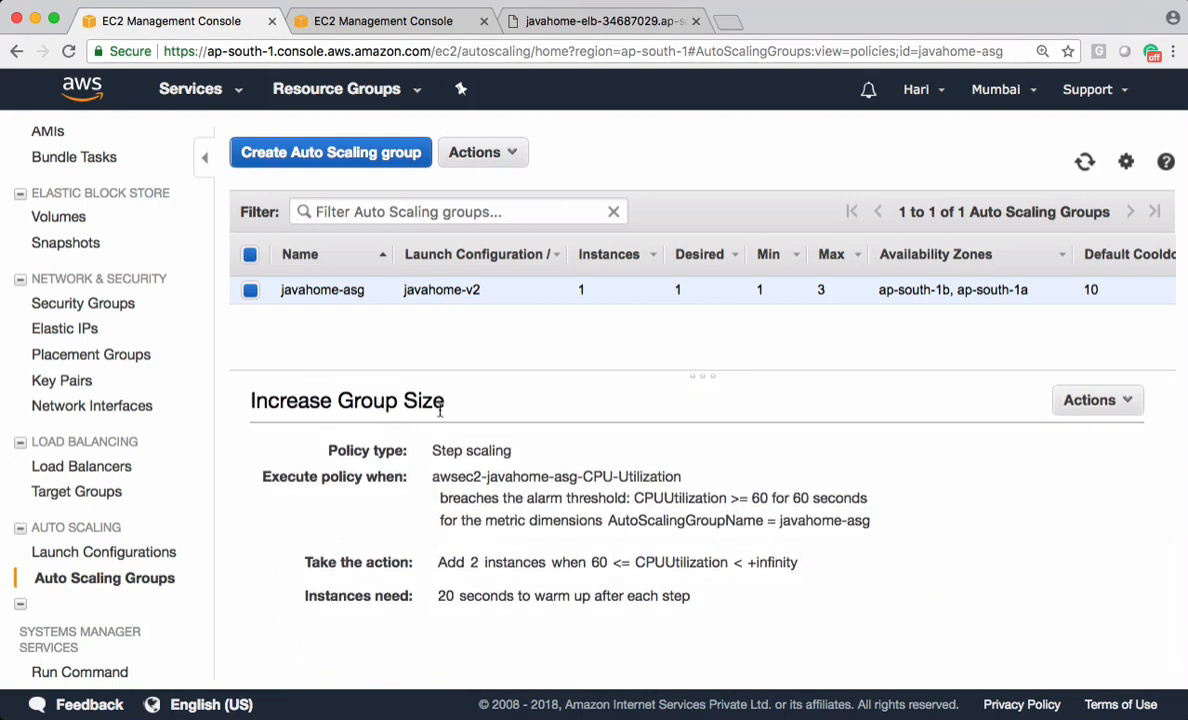
{"action": "left_click", "coordinate": [1096, 400]}
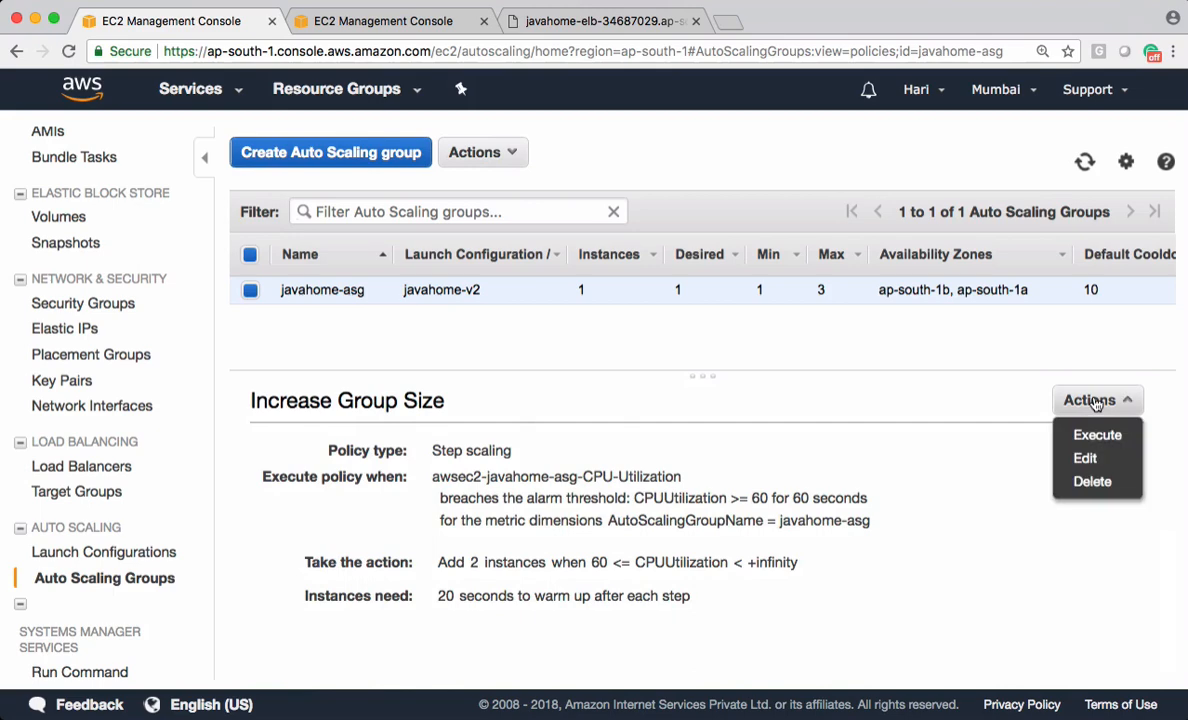
{"action": "left_click", "coordinate": [1098, 436]}
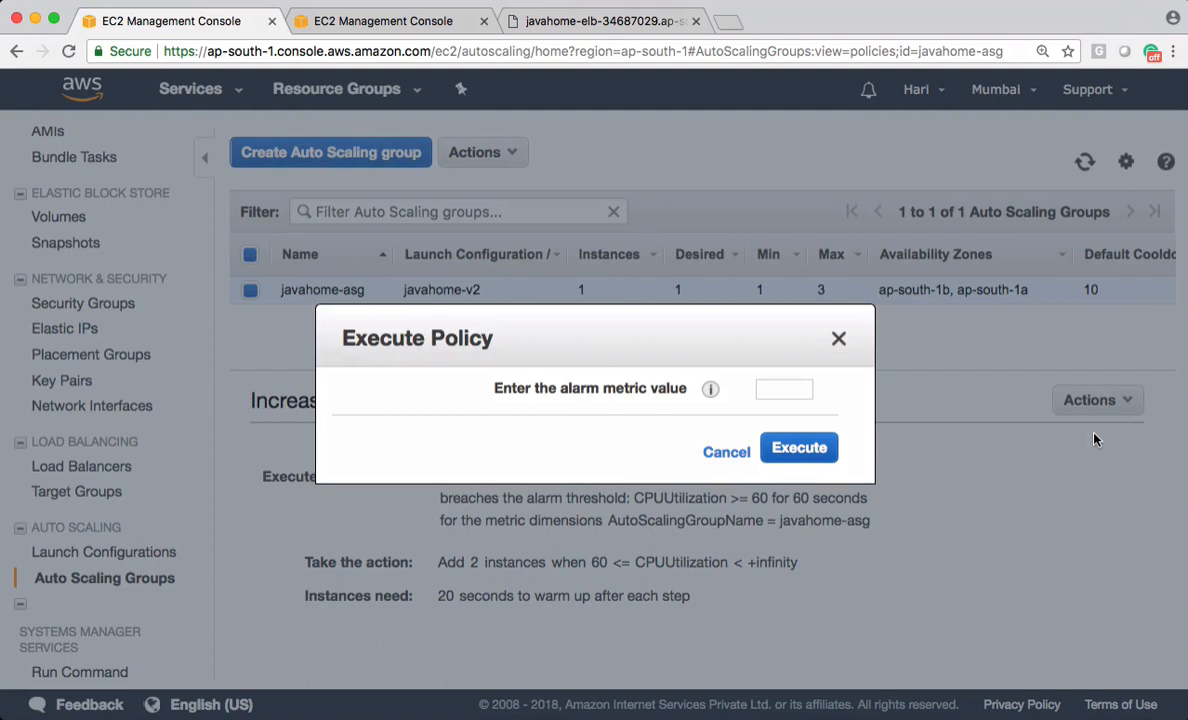
{"action": "mouse_move", "coordinate": [1070, 600]}
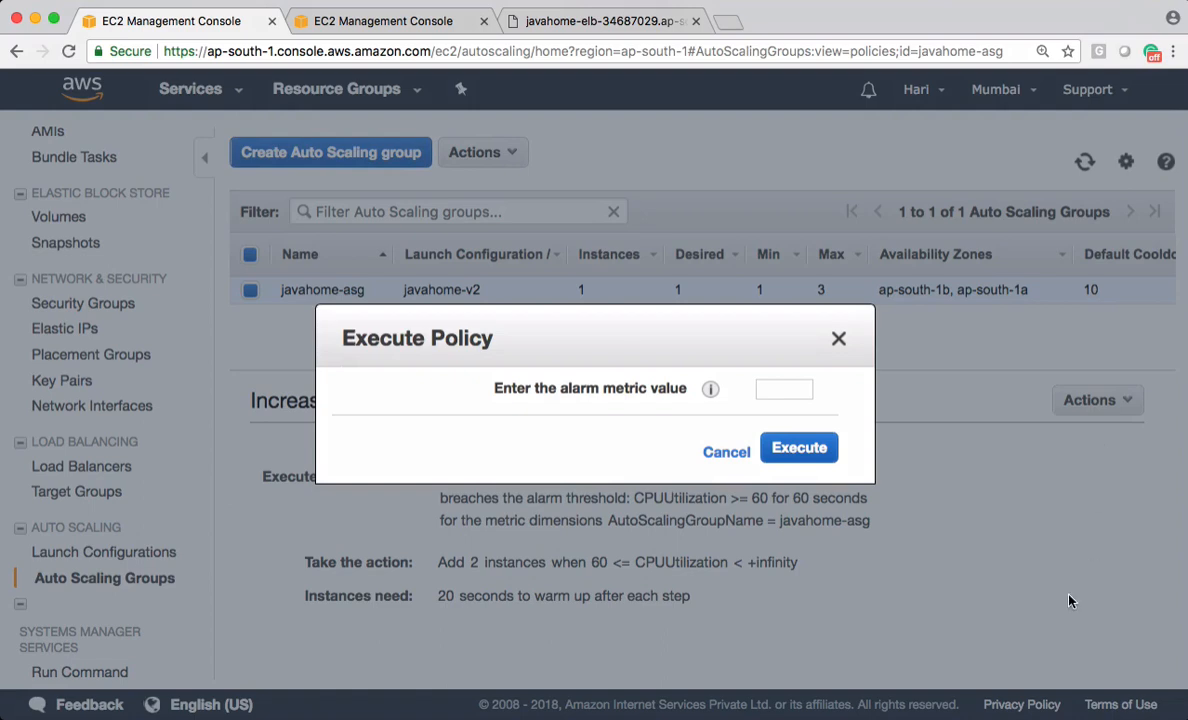
{"action": "mouse_move", "coordinate": [636, 344]}
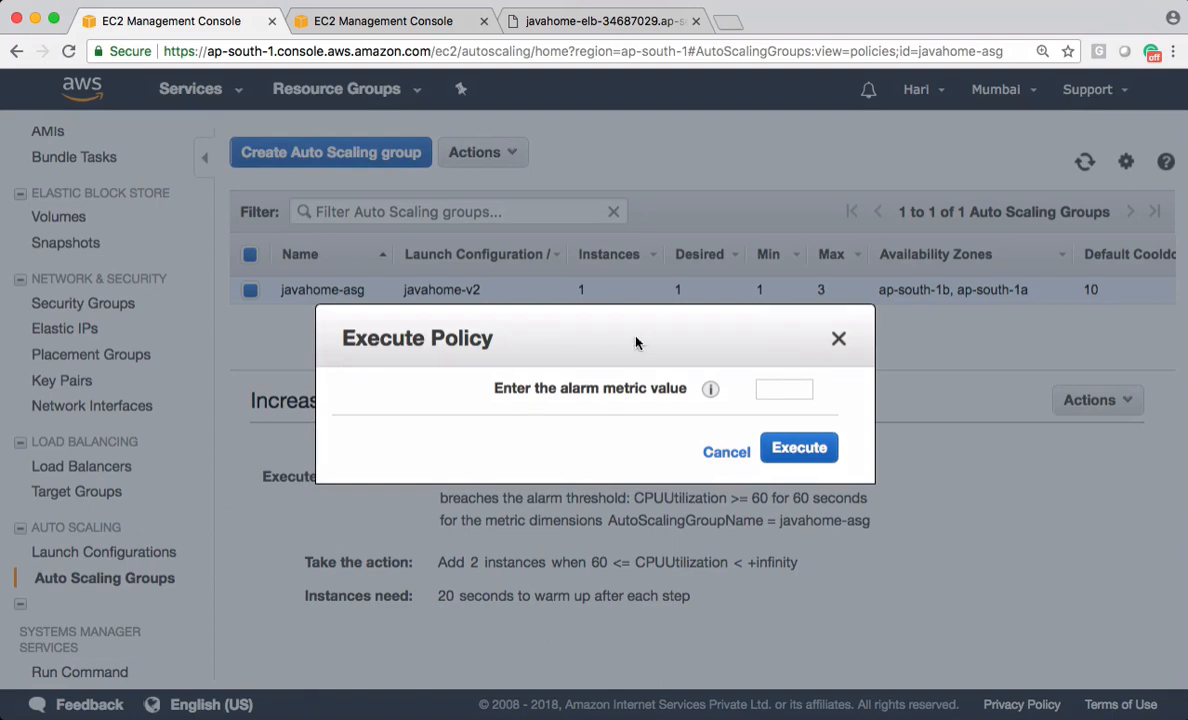
{"action": "mouse_move", "coordinate": [496, 404]}
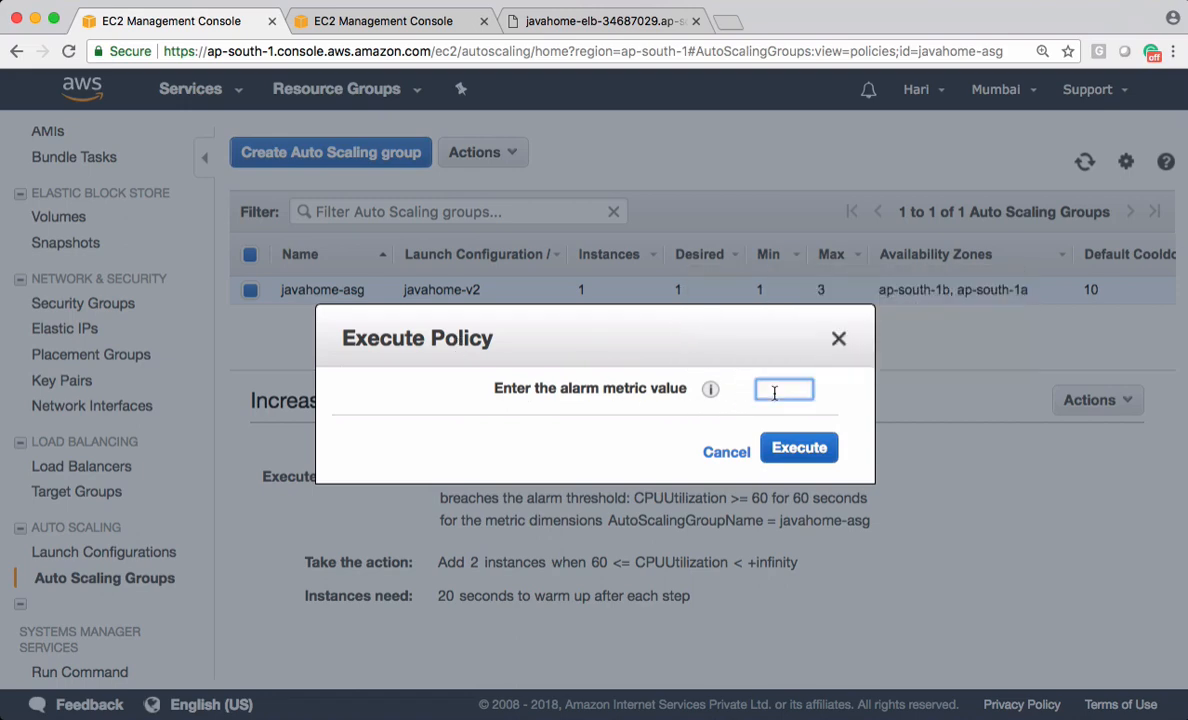
{"action": "type", "text": "65"}
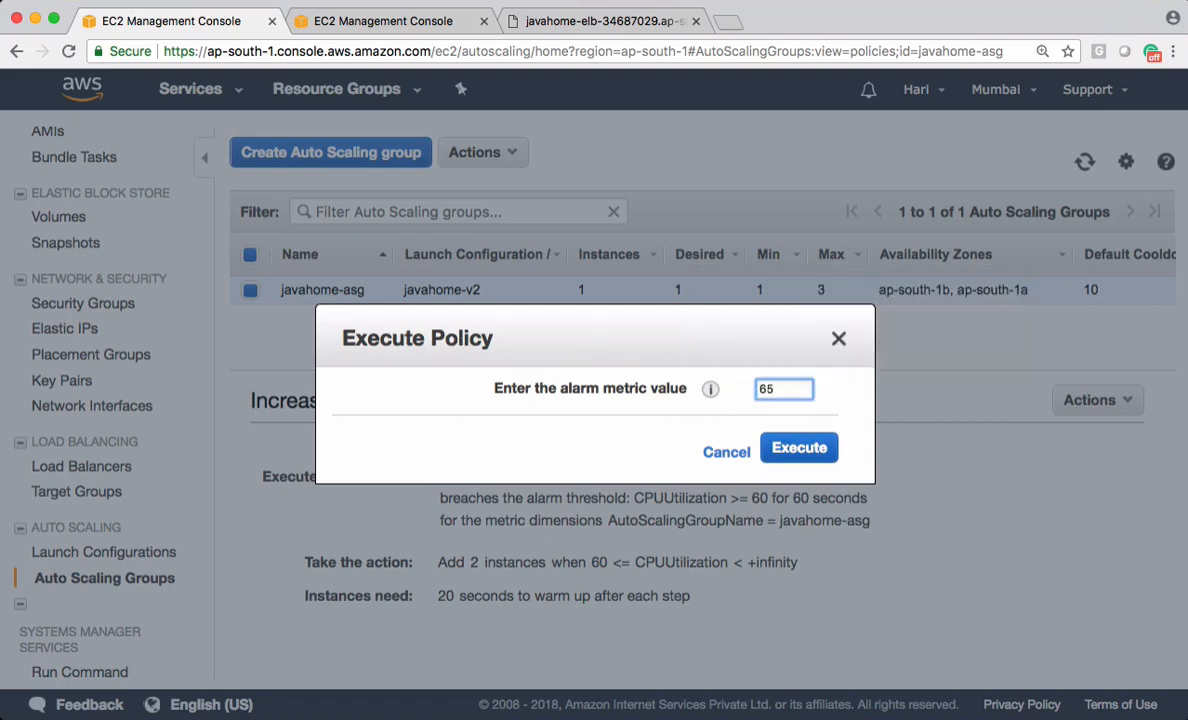
{"action": "left_click", "coordinate": [798, 448]}
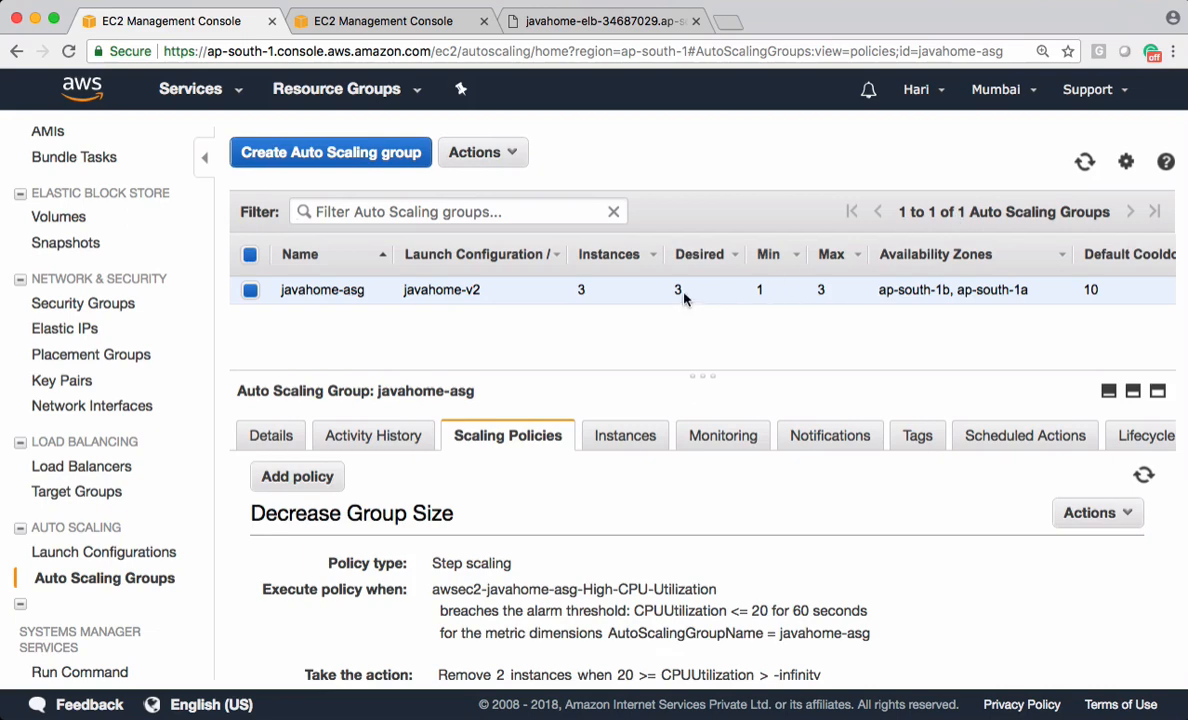
Step: Show the group's three instances, pointing out the old javahome-lc one beside two pending javahome-v2 ones
{"action": "left_click", "coordinate": [620, 436]}
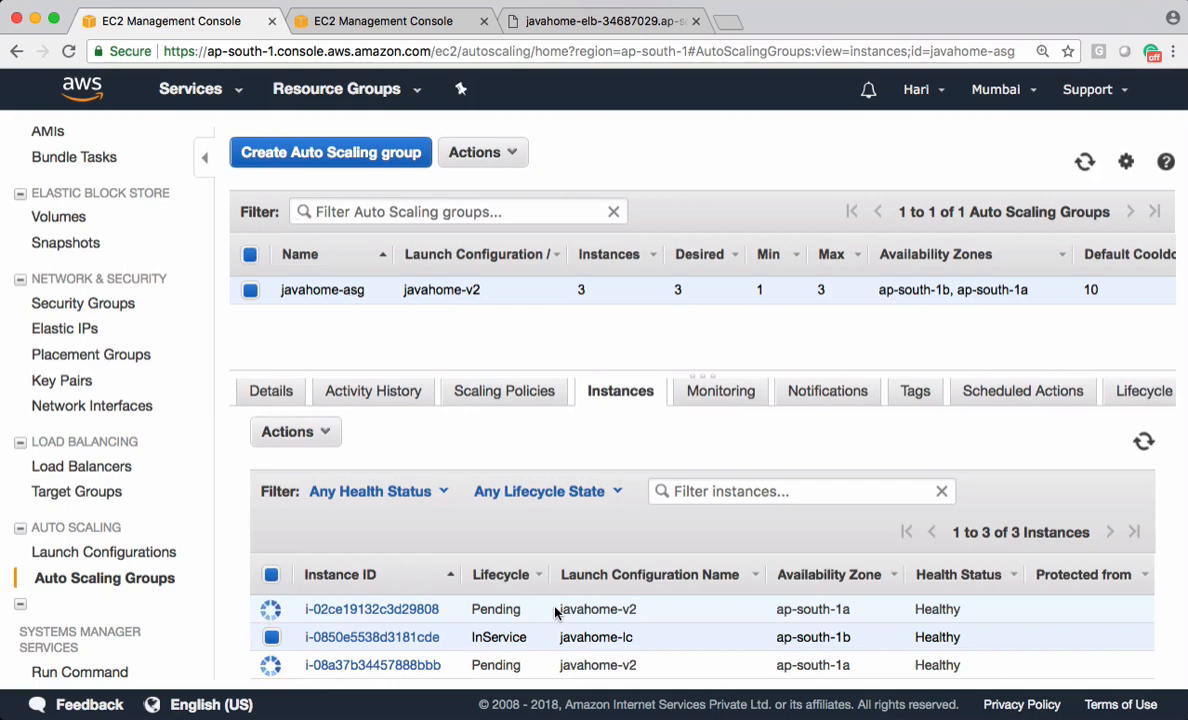
{"action": "double_click", "coordinate": [600, 608]}
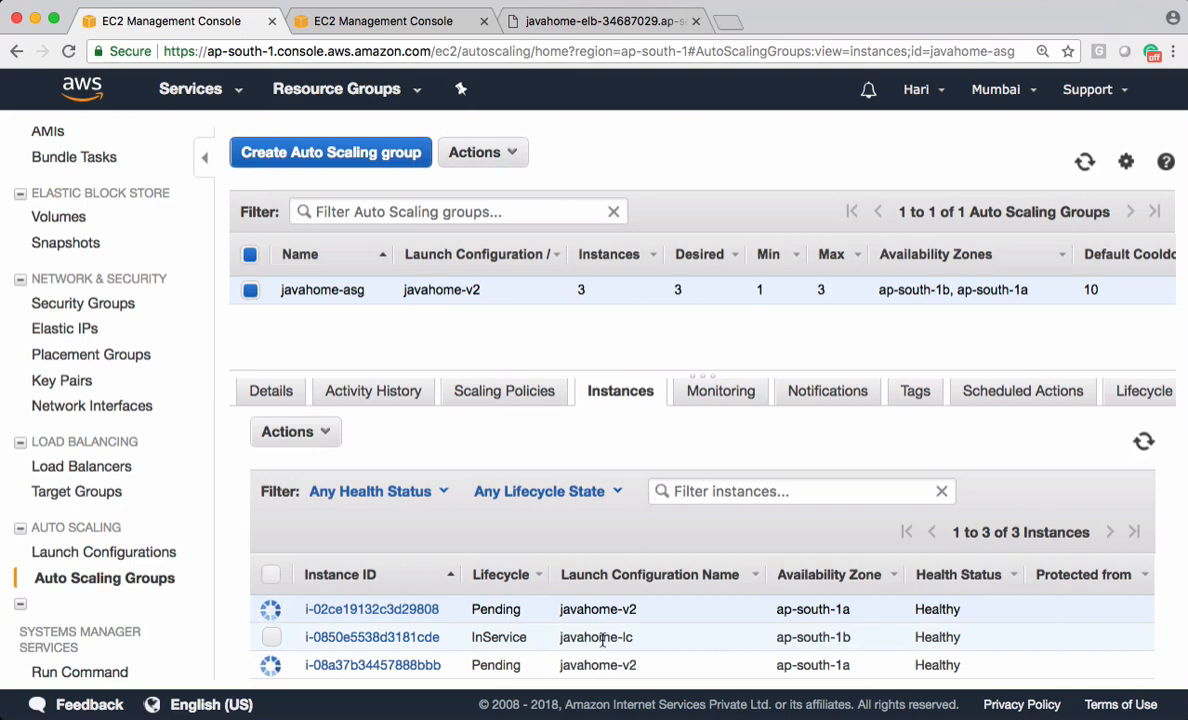
{"action": "left_click", "coordinate": [270, 636]}
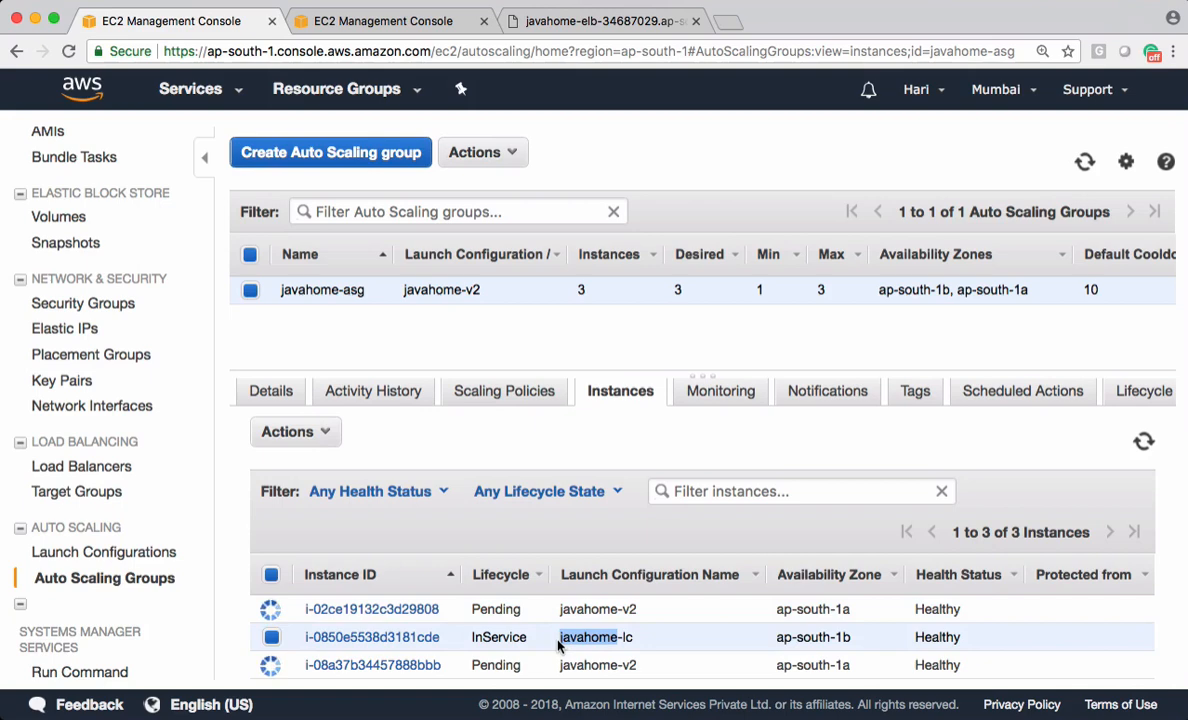
{"action": "mouse_move", "coordinate": [612, 648]}
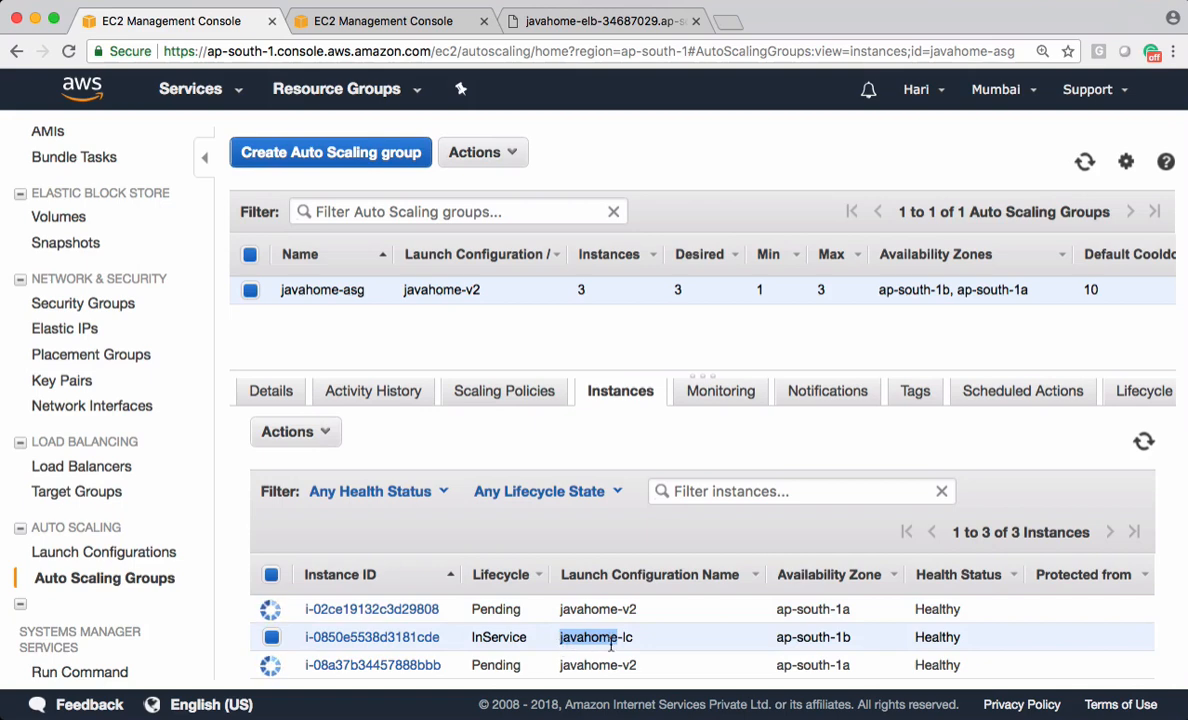
{"action": "mouse_move", "coordinate": [516, 408]}
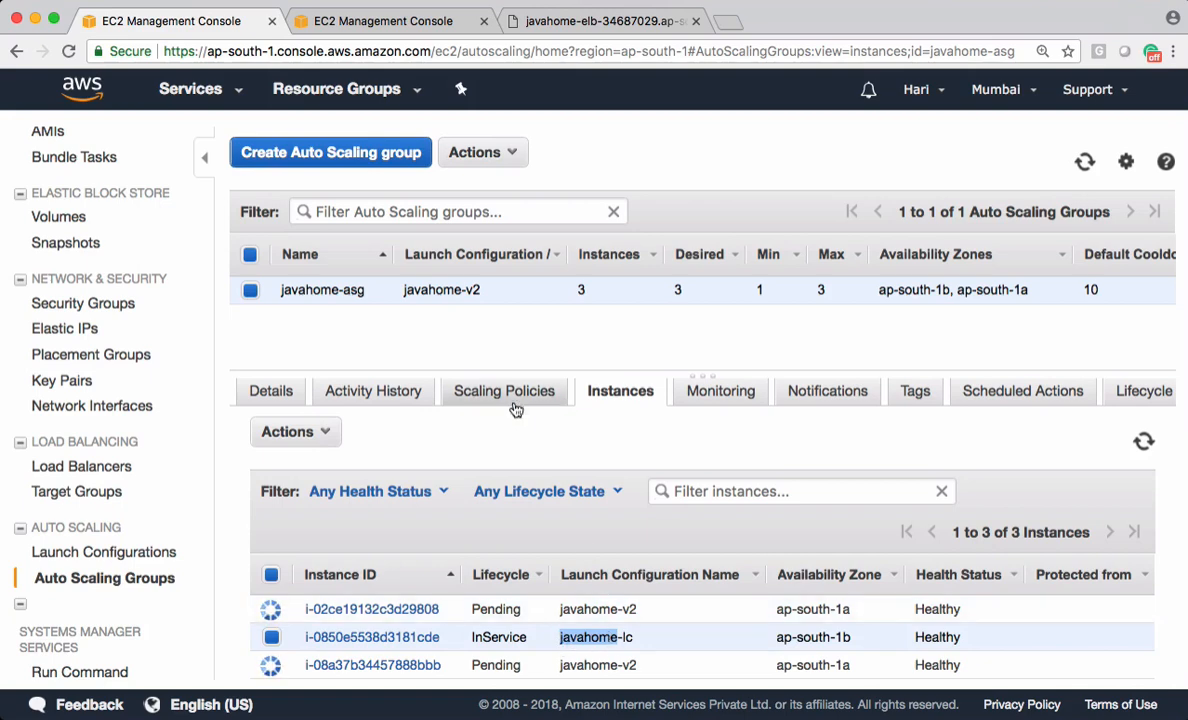
Step: Execute the Decrease Group Size scaling policy with alarm metric value 15
{"action": "left_click", "coordinate": [504, 390]}
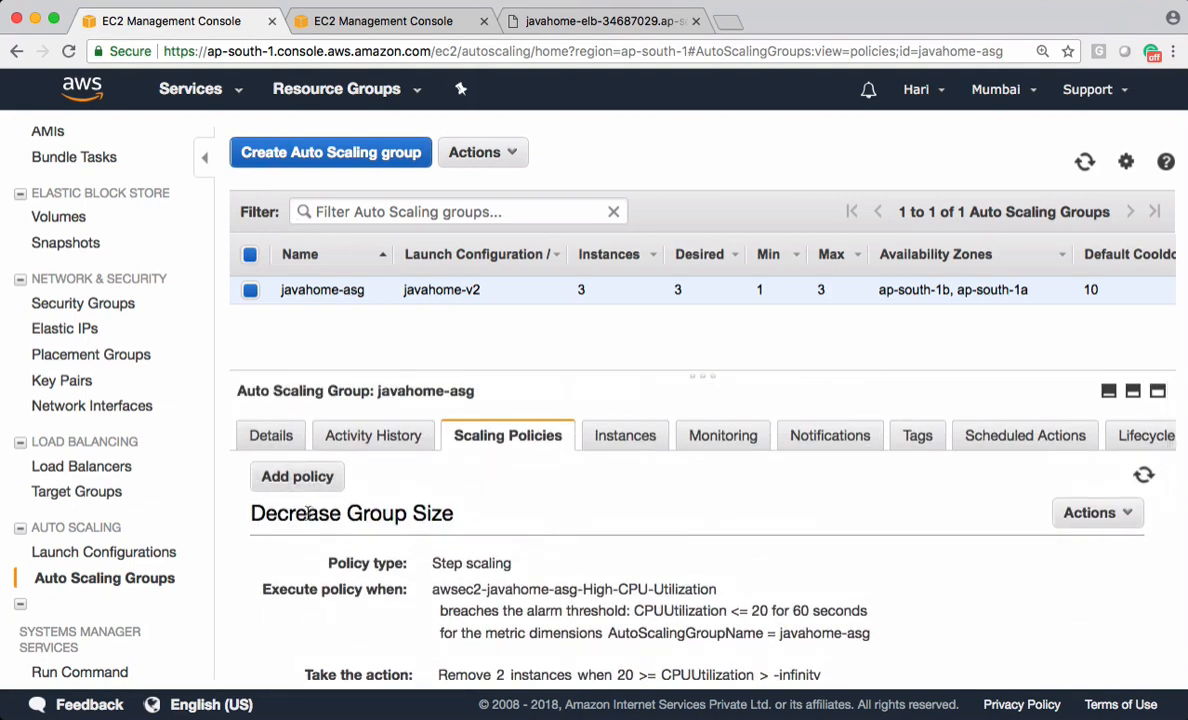
{"action": "left_click", "coordinate": [1096, 512]}
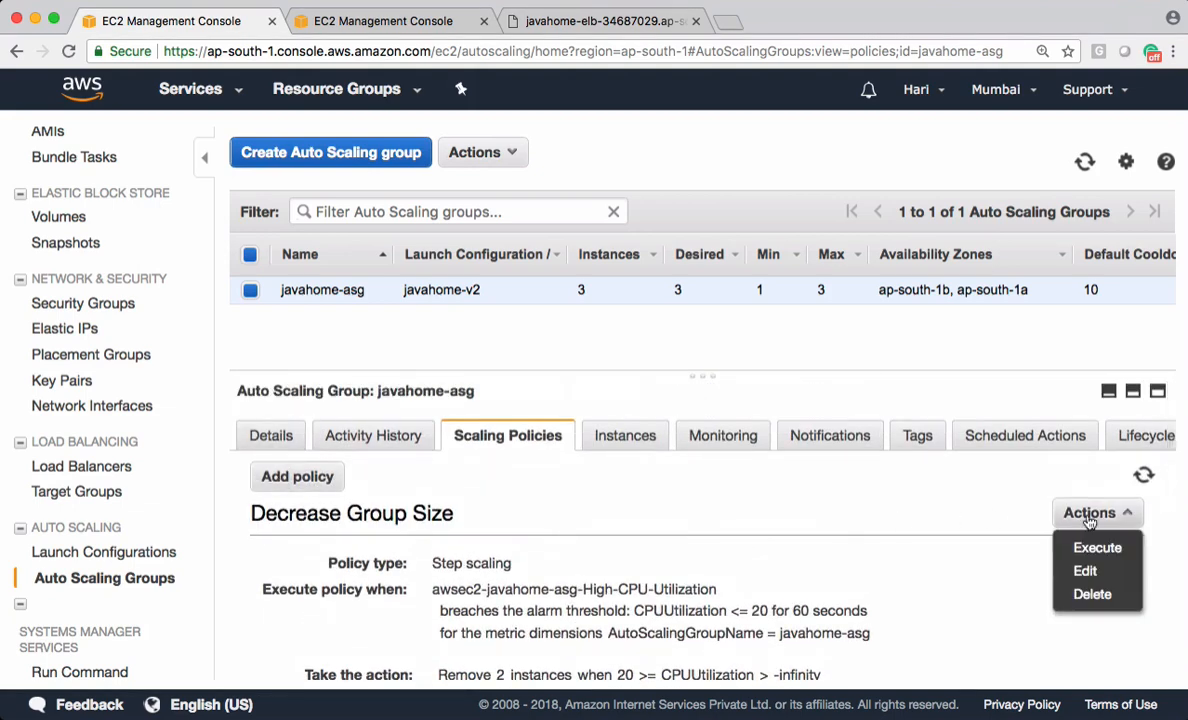
{"action": "left_click", "coordinate": [1096, 548]}
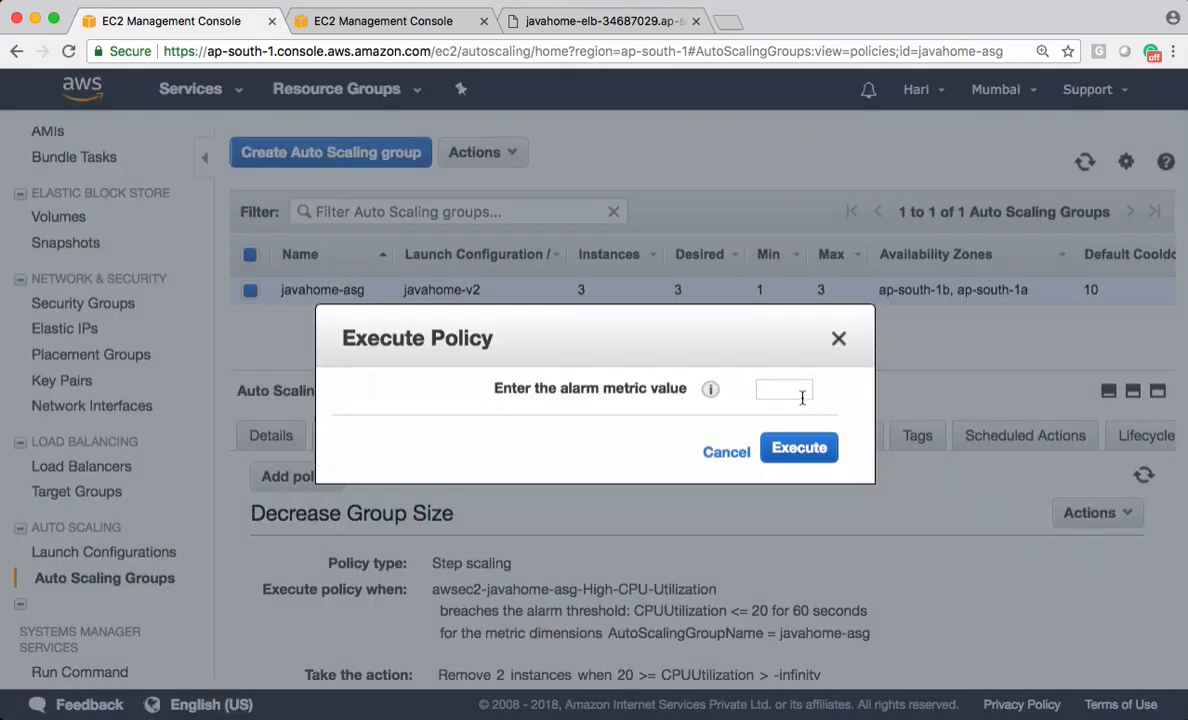
{"action": "left_click", "coordinate": [784, 388]}
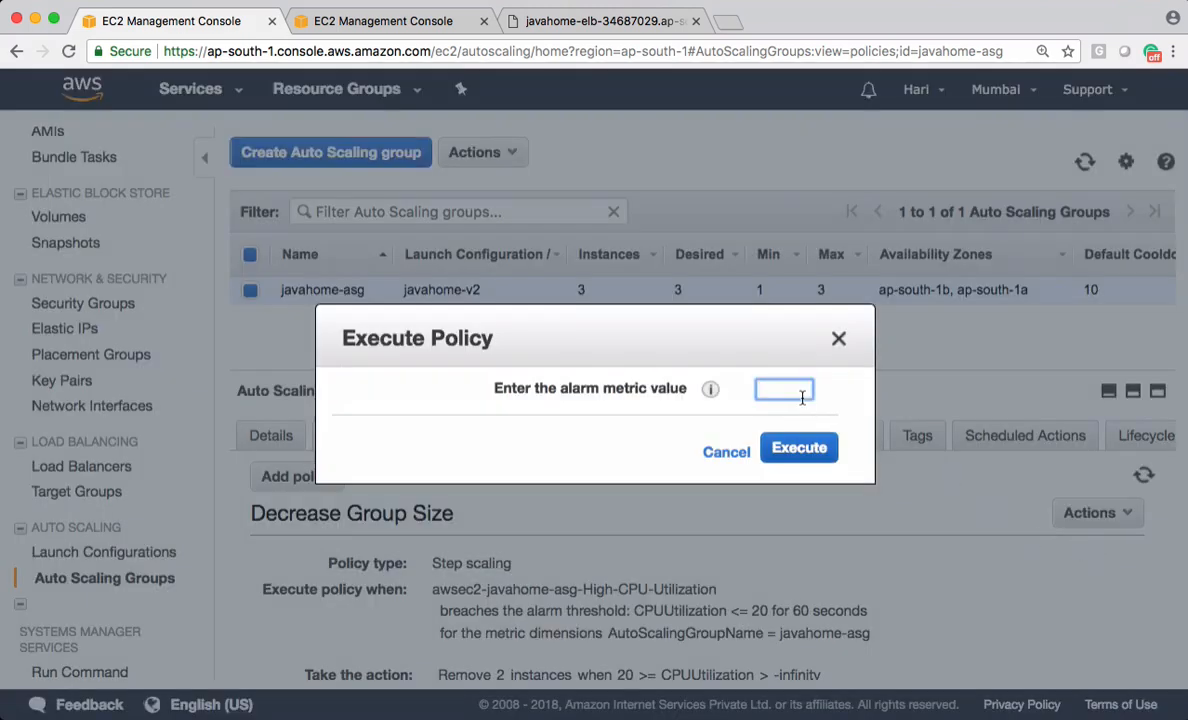
{"action": "type", "text": "15"}
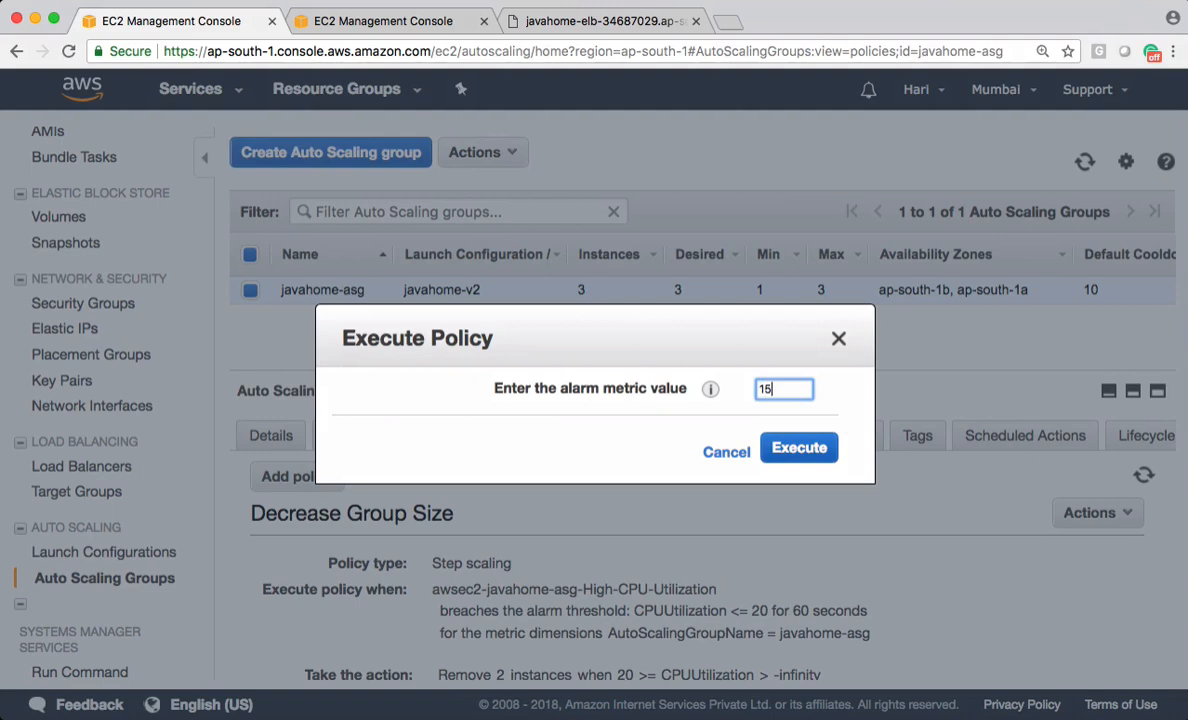
{"action": "left_click", "coordinate": [798, 448]}
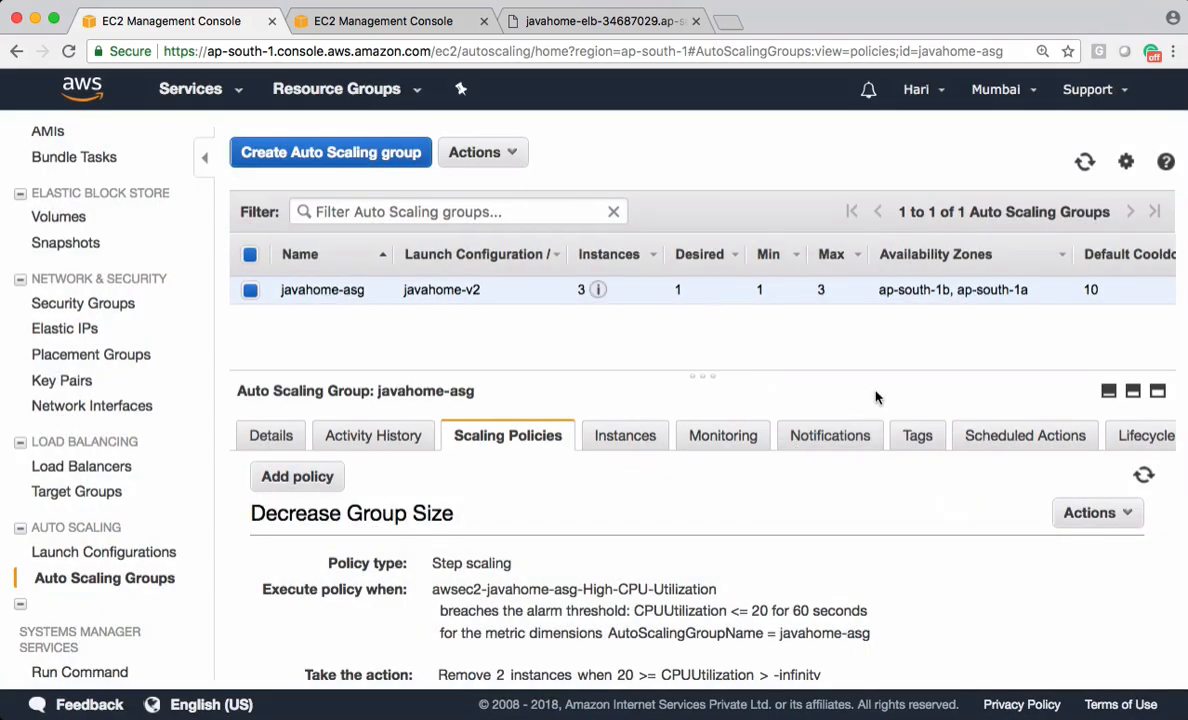
{"action": "mouse_move", "coordinate": [726, 290]}
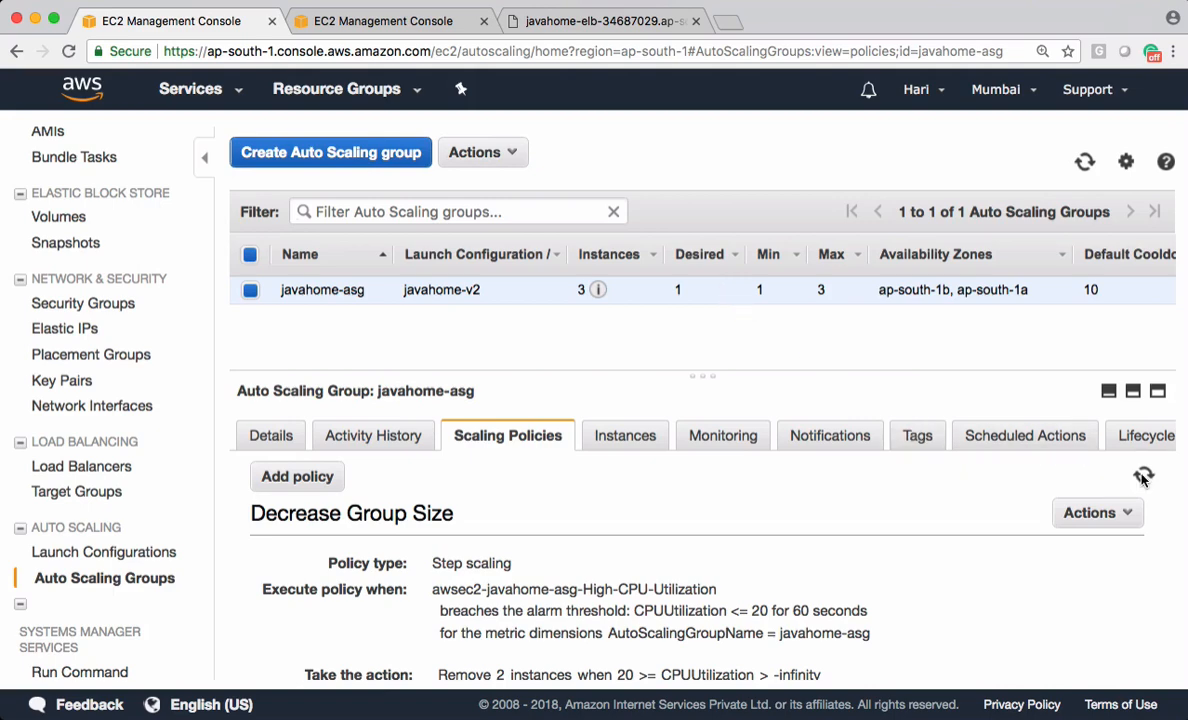
{"action": "mouse_move", "coordinate": [628, 436]}
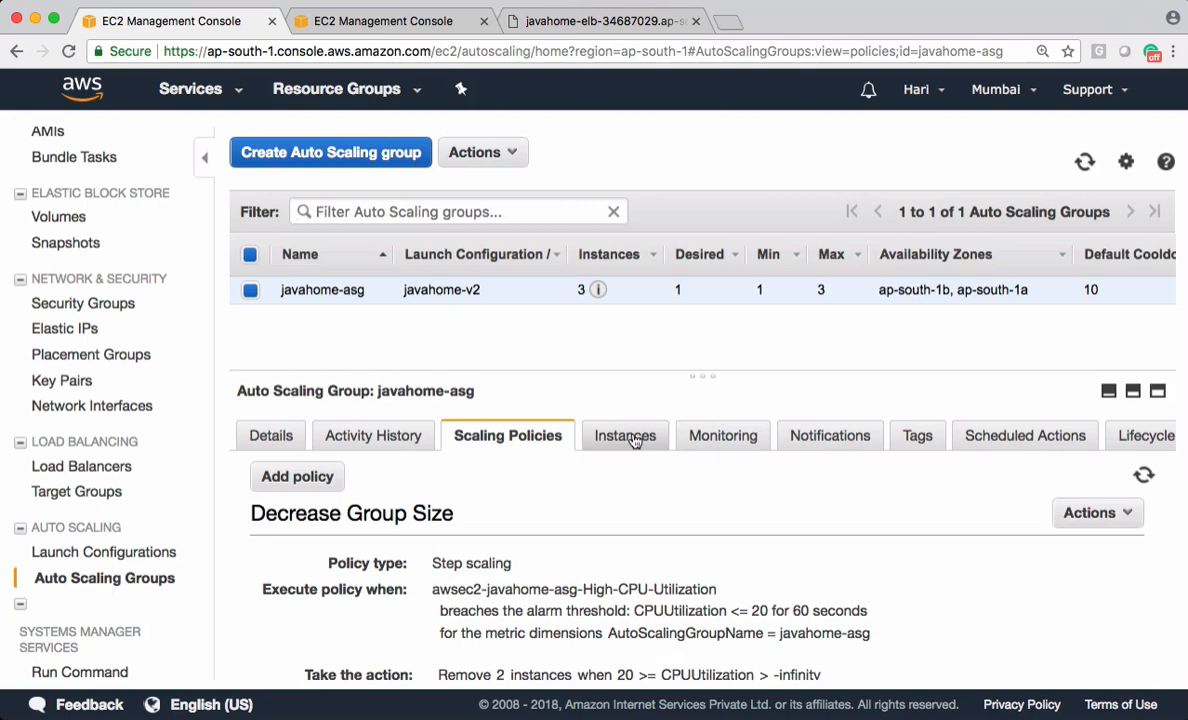
Step: View javahome-asg's Instances list to check which instances are terminating
{"action": "left_click", "coordinate": [624, 436]}
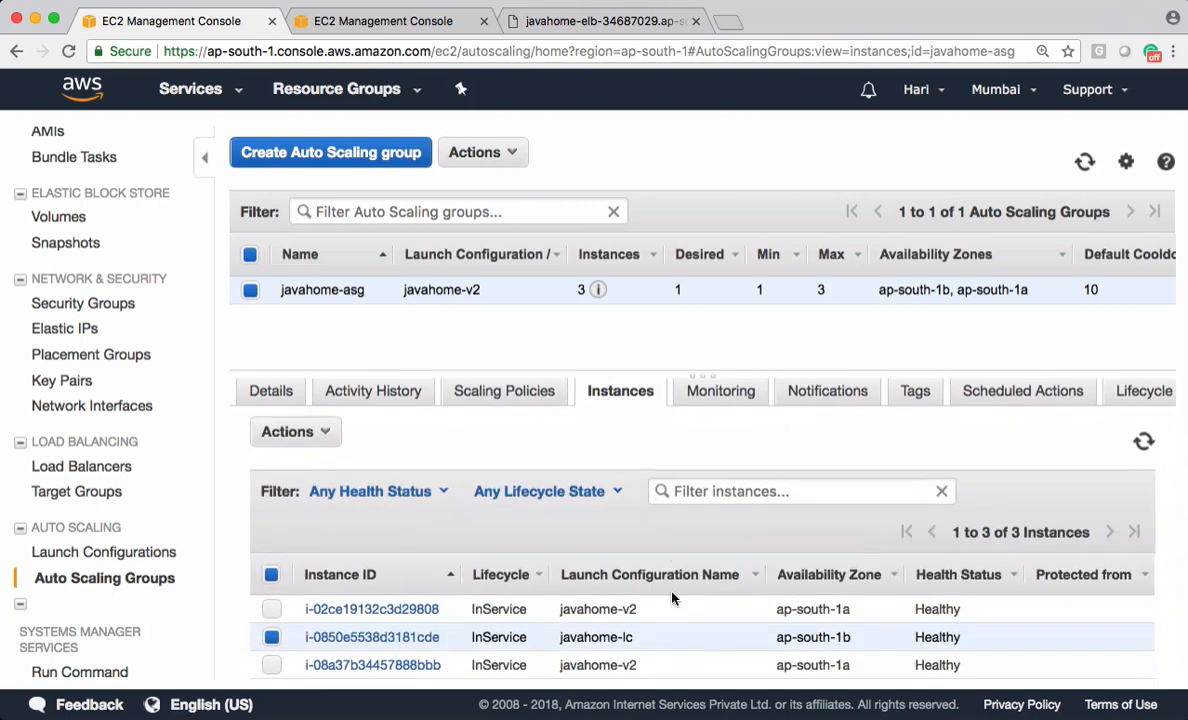
{"action": "mouse_move", "coordinate": [1130, 436]}
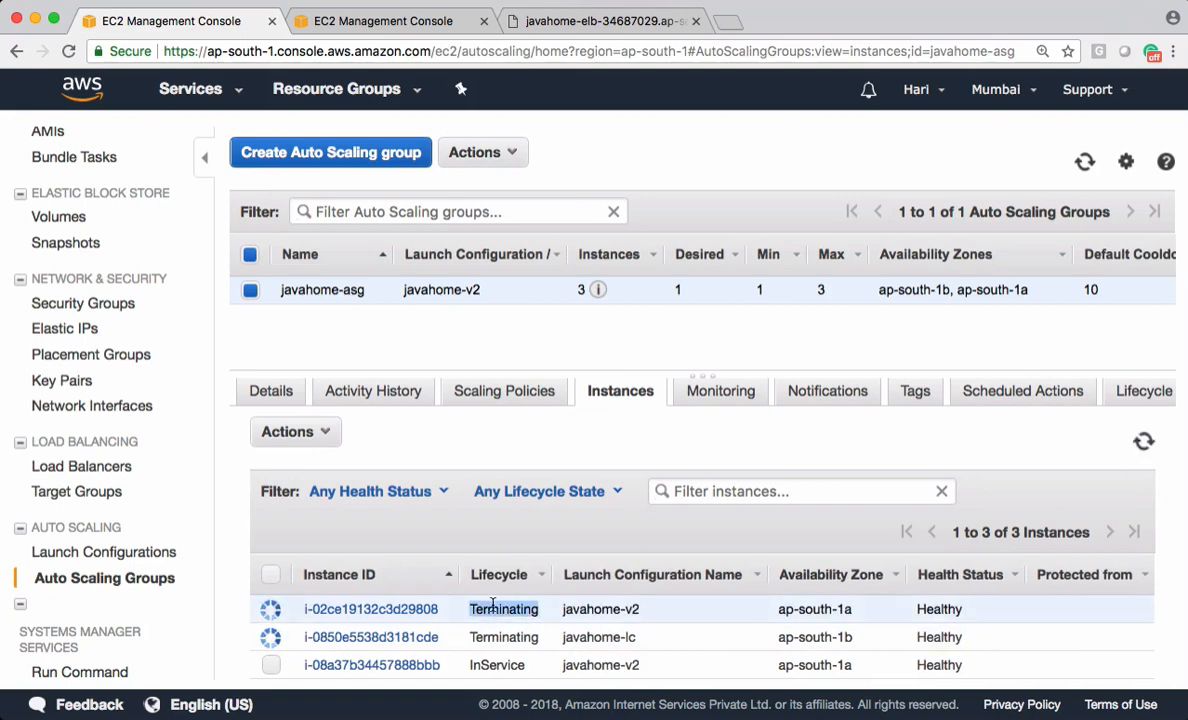
{"action": "mouse_move", "coordinate": [560, 630]}
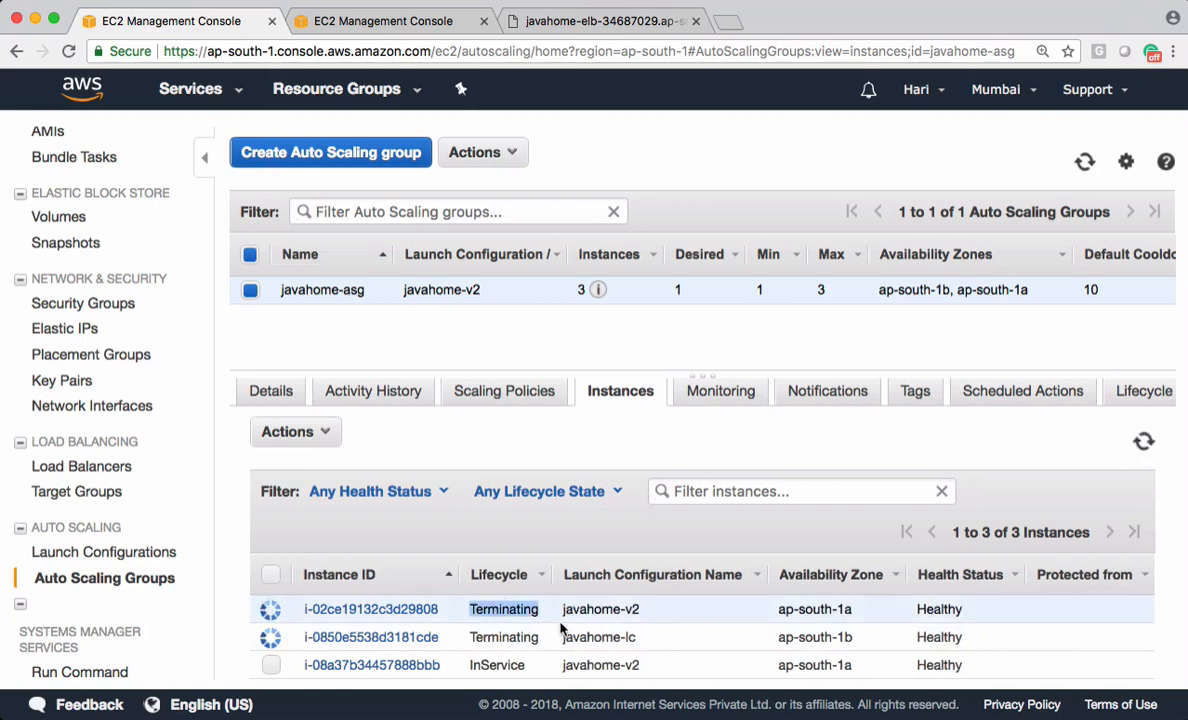